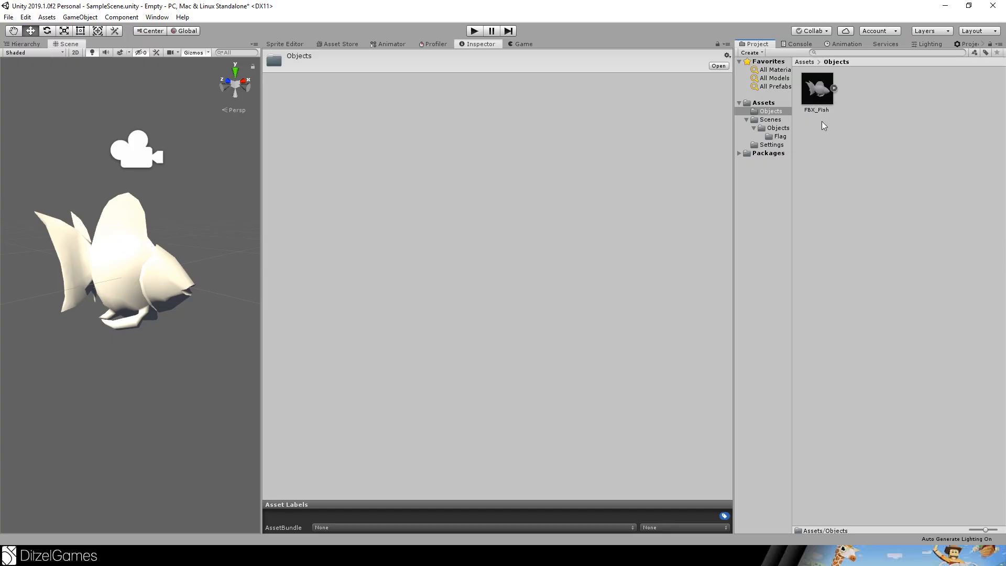
Step: Create a Fish PBR shader graph and a Fish material, then apply the material to FBX_Fish
right_click(823, 125)
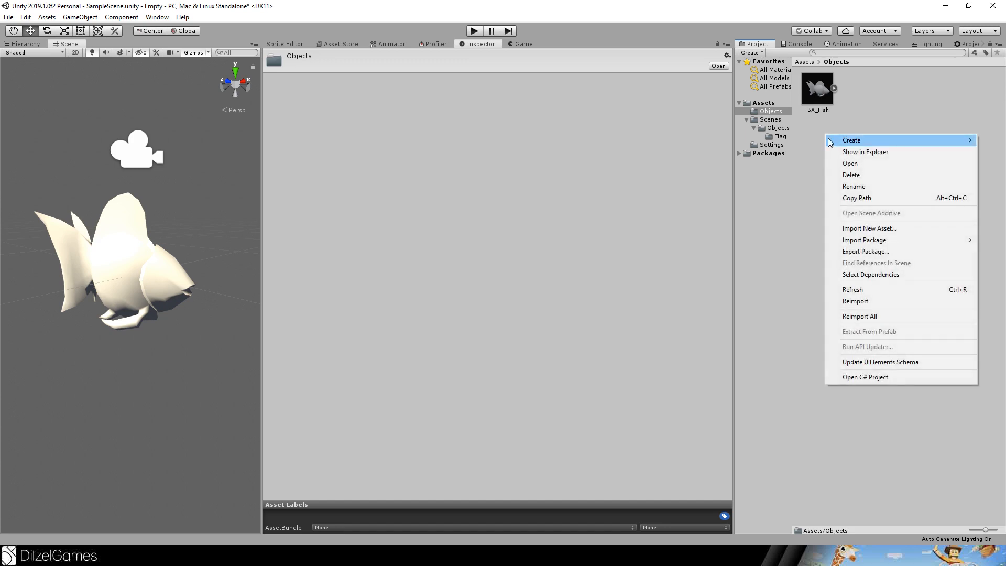
mouse_move(851, 139)
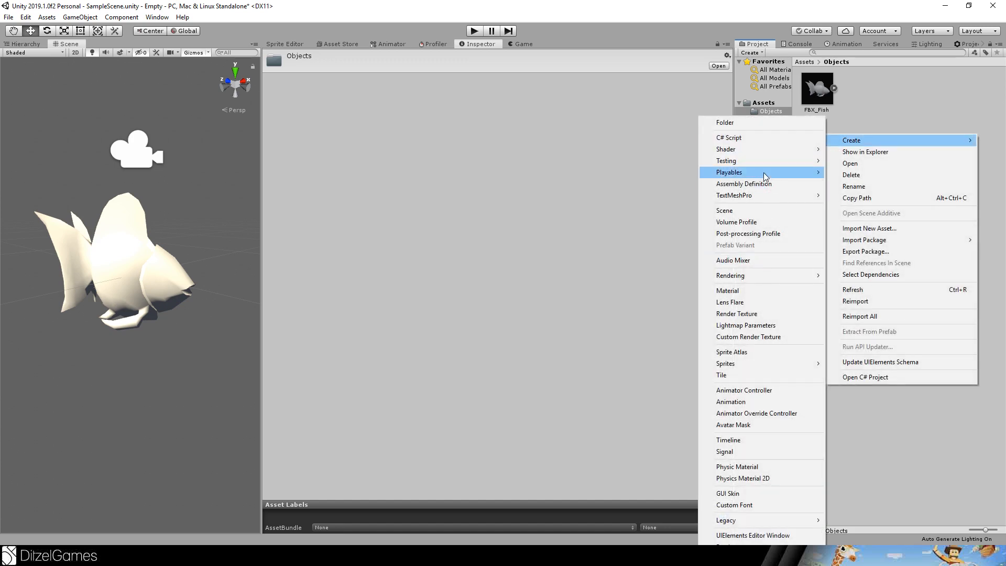
mouse_move(726, 149)
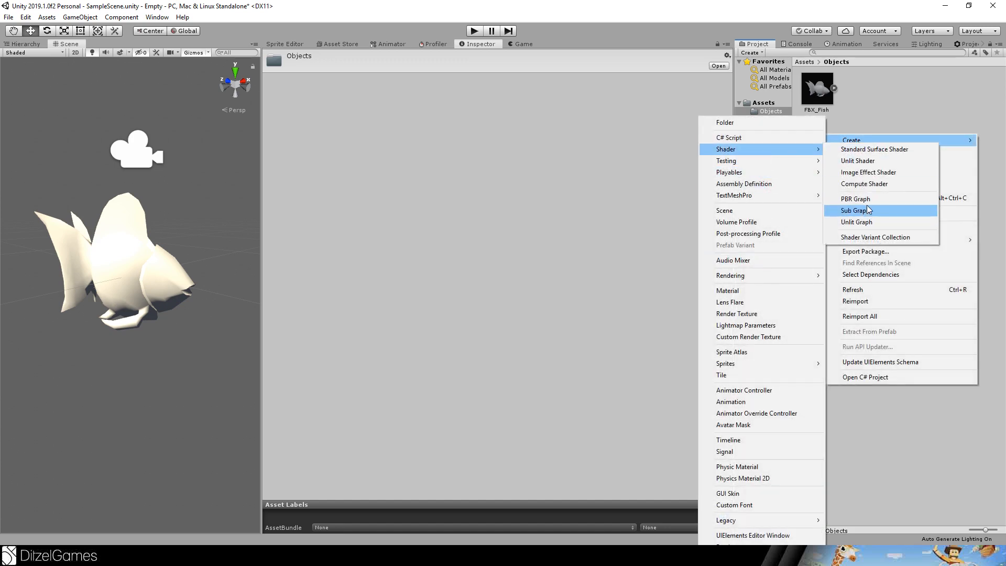
left_click(855, 211)
type("Fi")
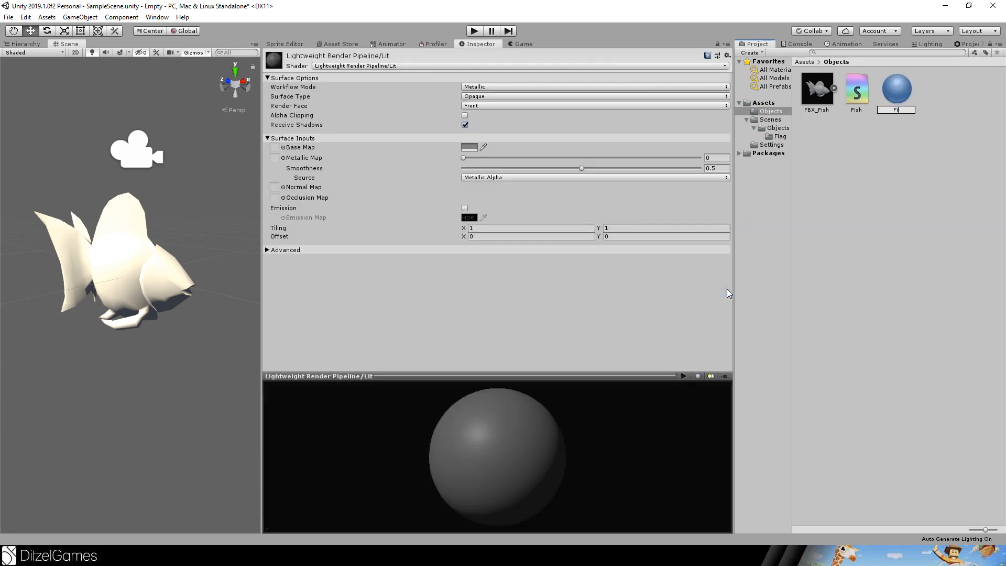
left_click(896, 89)
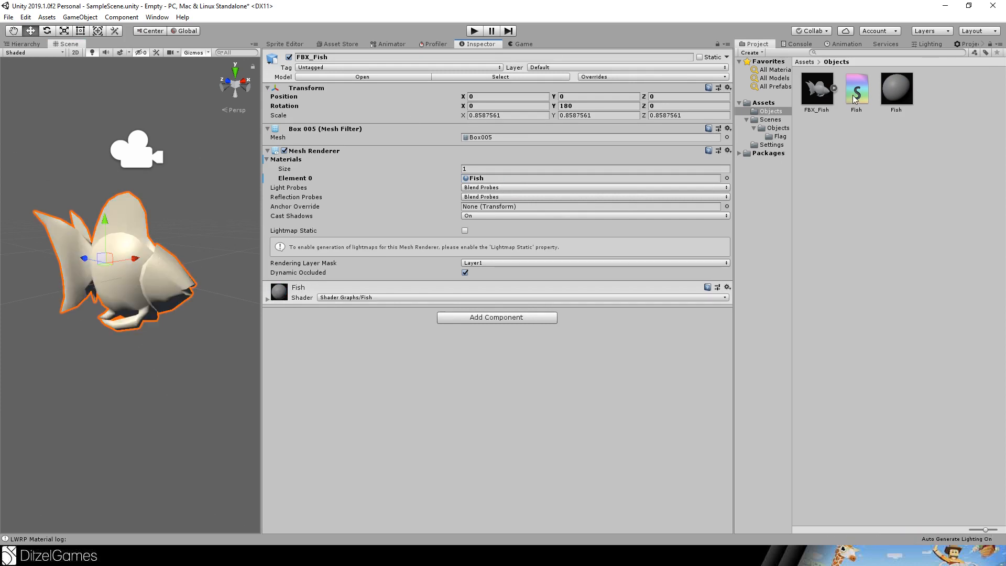
Step: In the Fish graph, feed a Vector2 Line Offset property through Tiling And Offset into Twirl
double_click(855, 89)
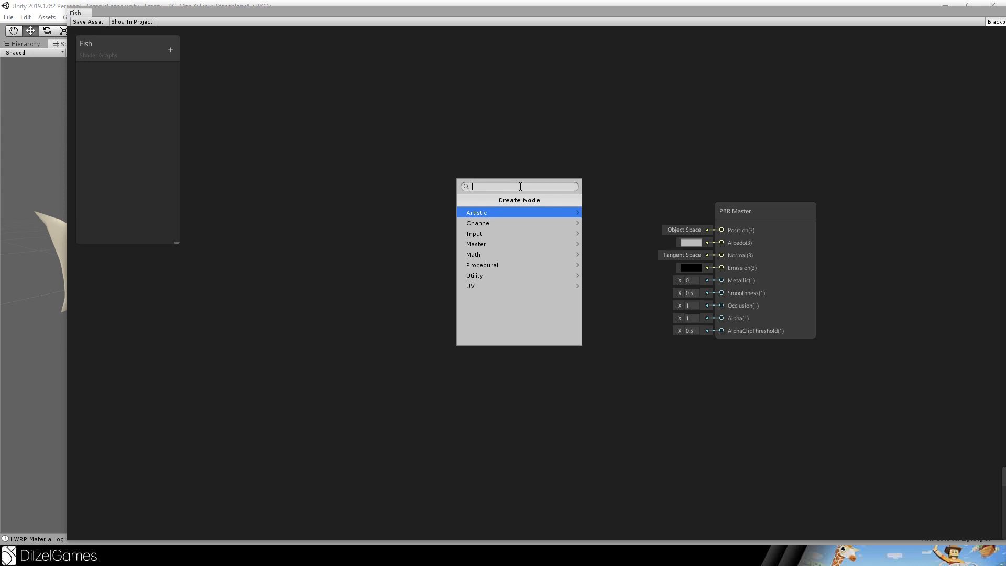
type("til")
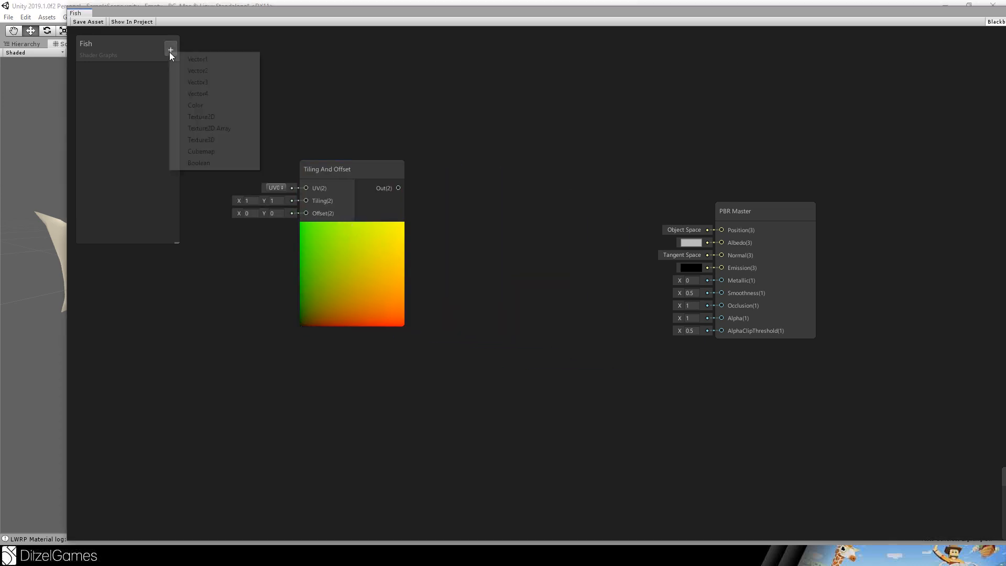
left_click(197, 69)
type("Line Offset")
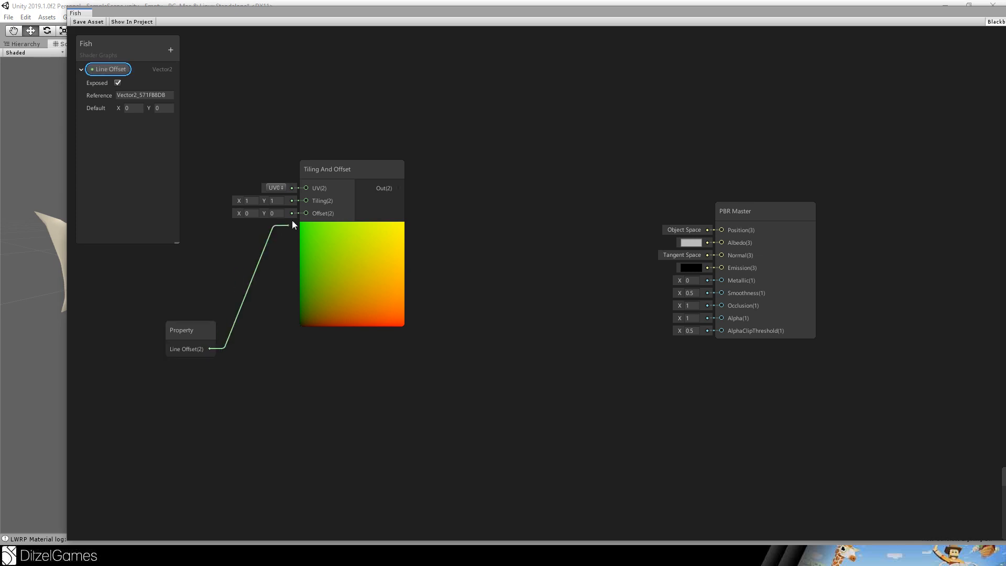
left_click(292, 225)
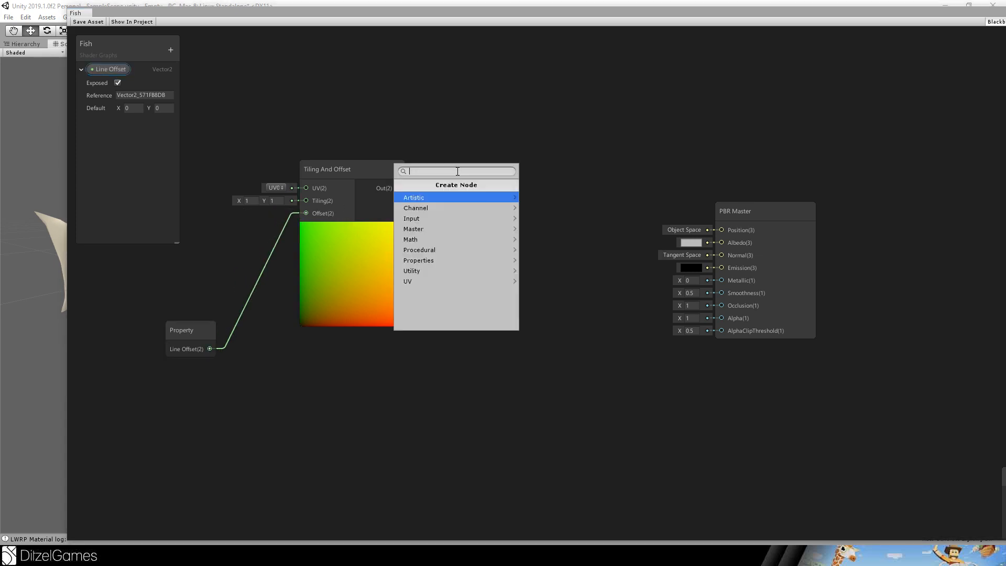
type("tr")
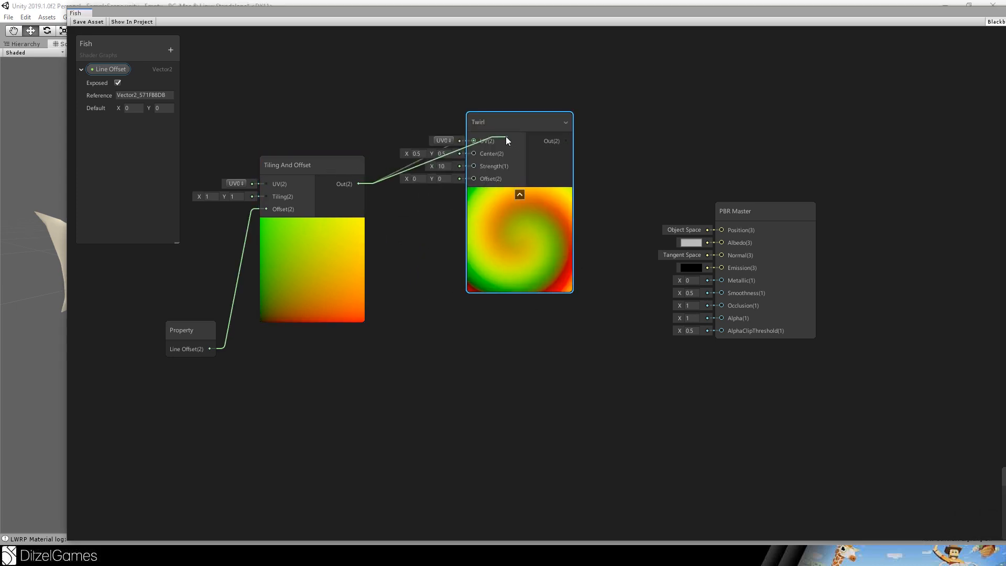
left_click_drag(507, 122, 485, 208)
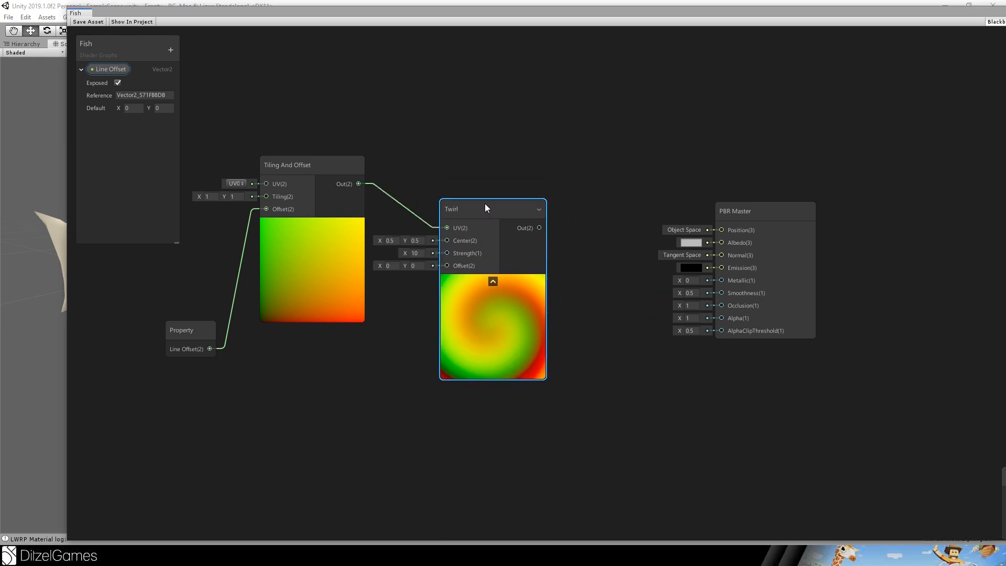
left_click_drag(492, 209, 560, 164)
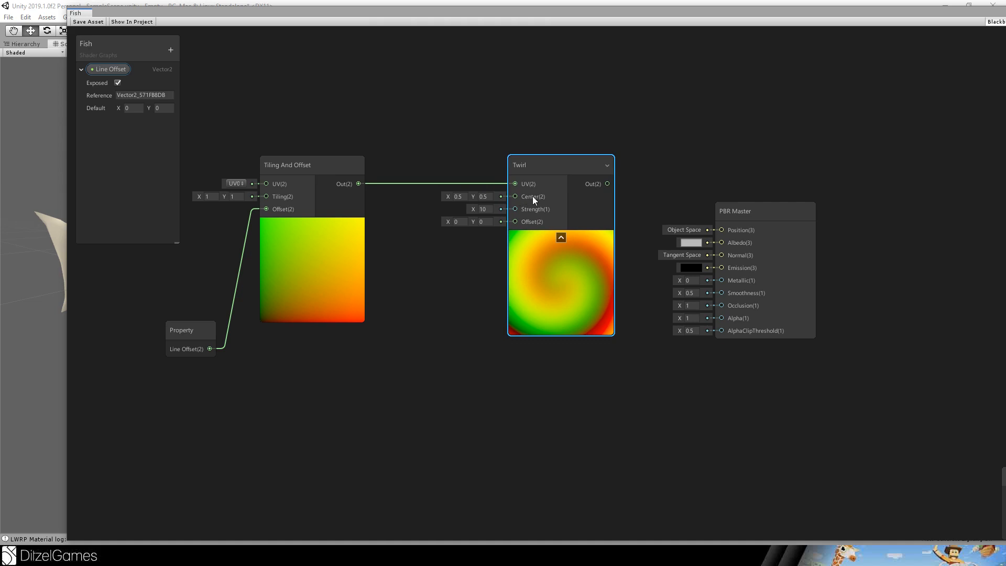
mouse_move(534, 223)
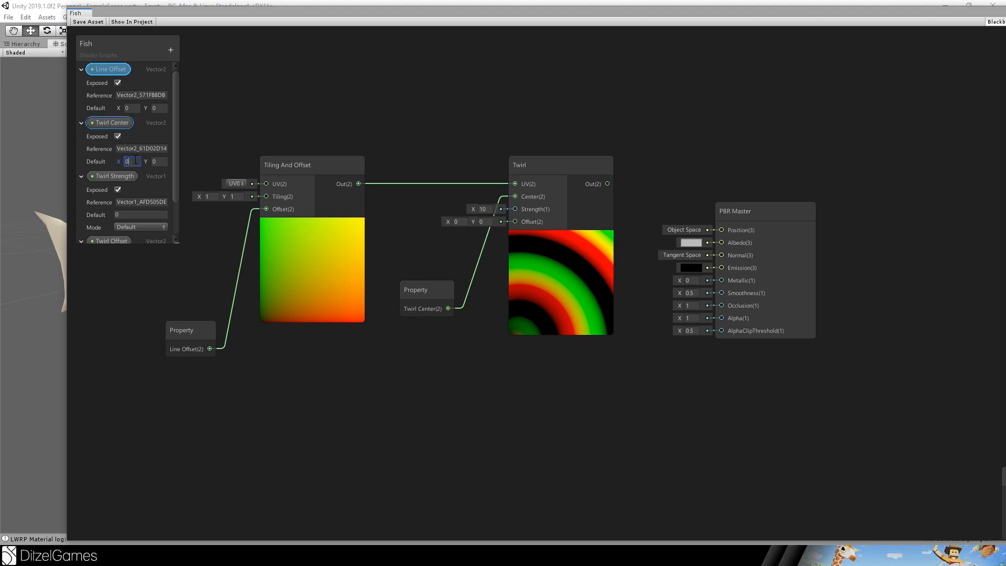
Step: Wire Twirl Center (0.5, 0.5), Twirl Strength and Twirl Offset into Twirl, entering 3 as a default
type("0.5")
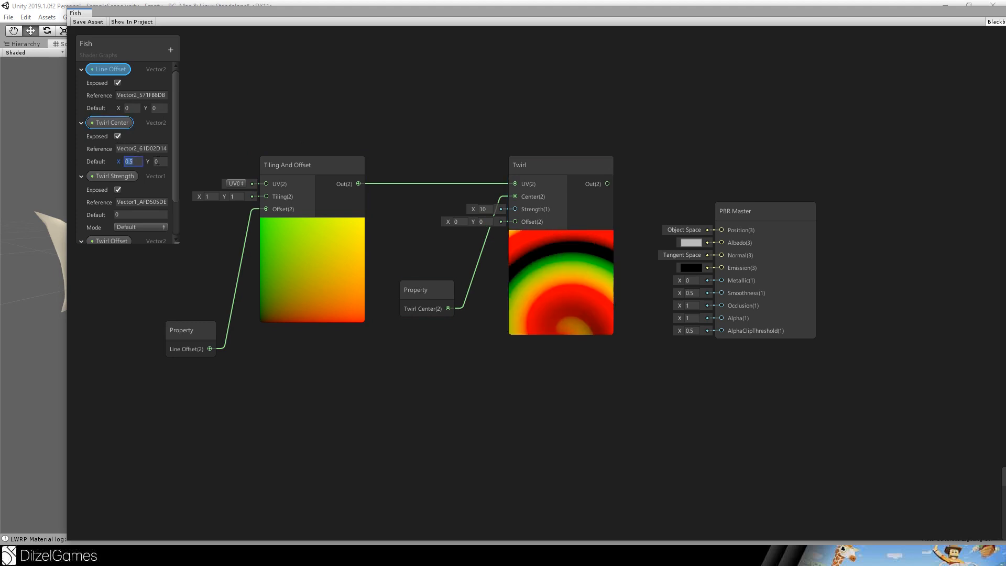
type("0.5")
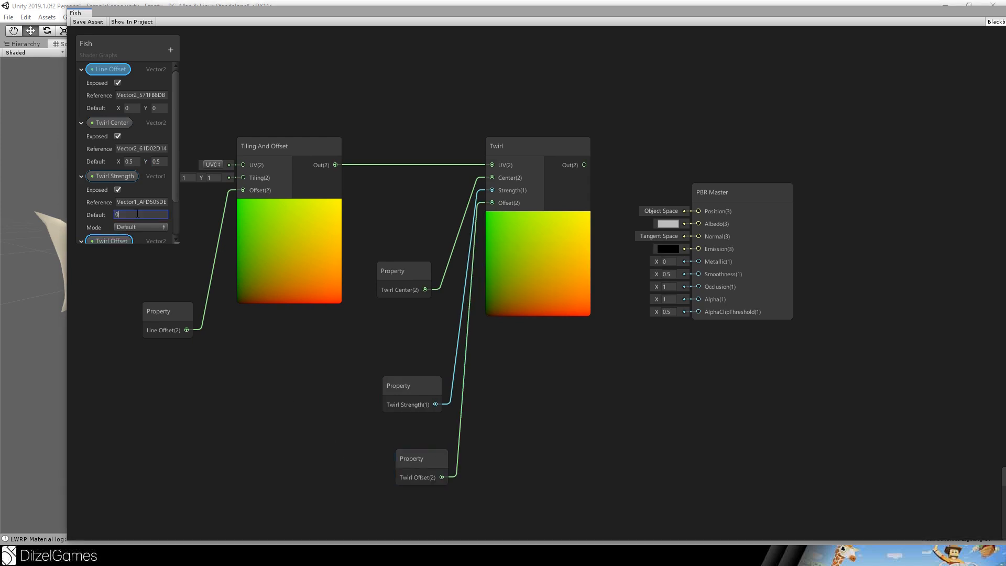
type("3")
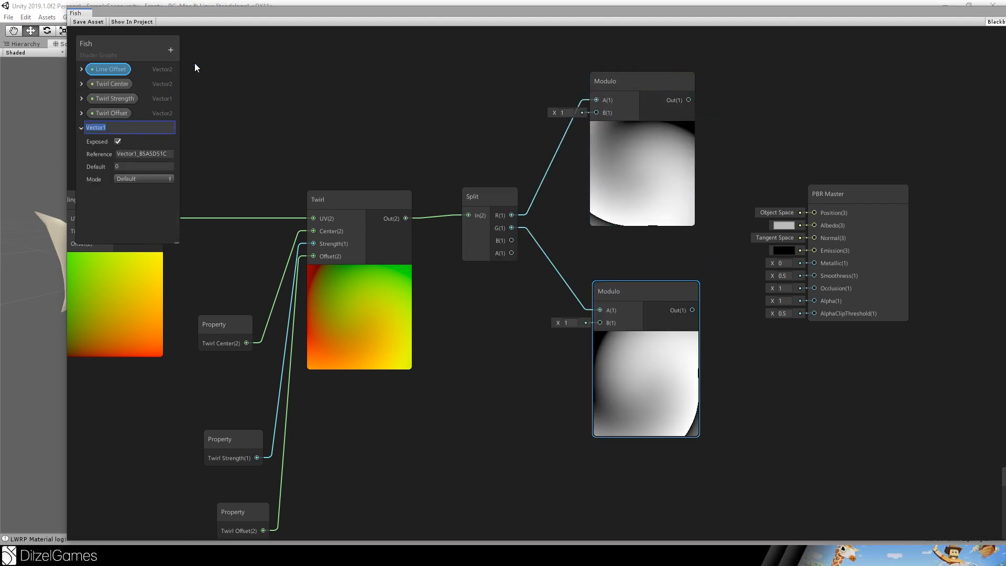
Step: Create a LineCount property defaulting to 15 and feed 1/LineCount into both Modulo nodes
type("Line")
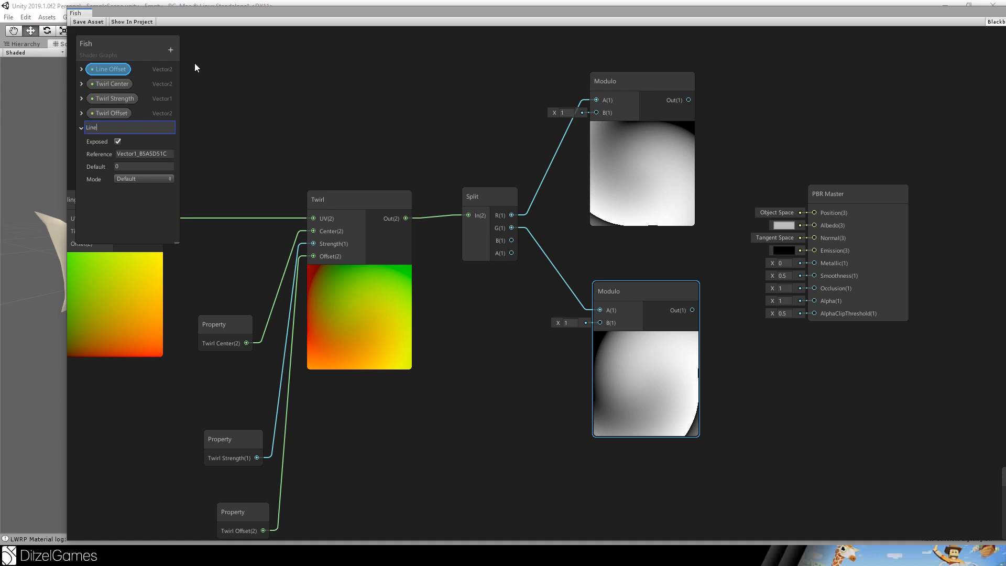
type("Count")
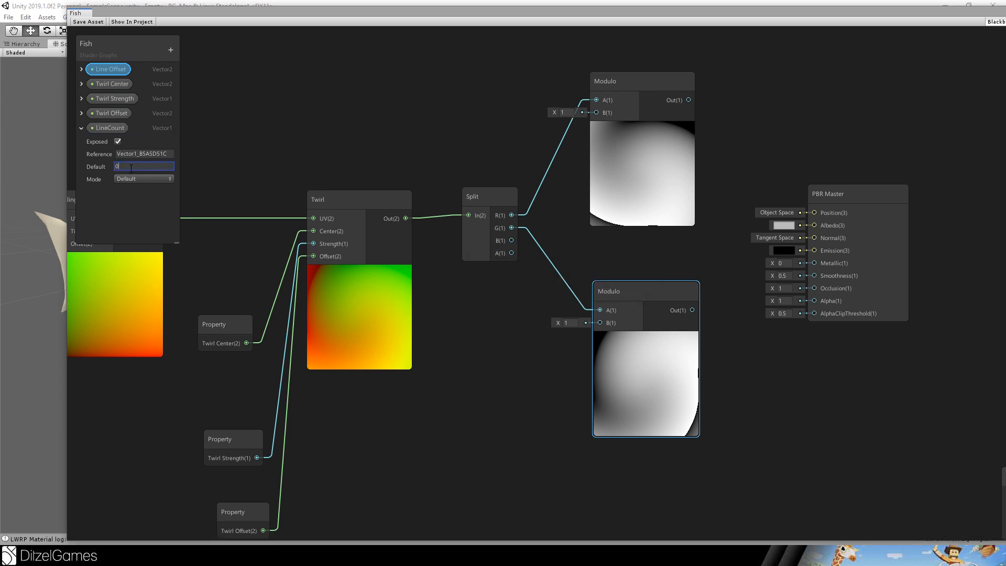
type("15")
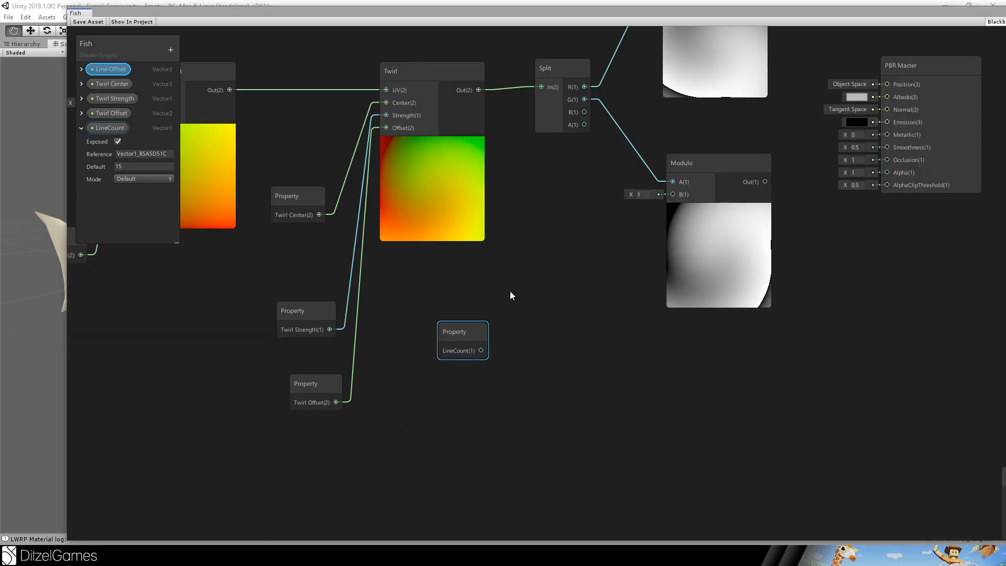
right_click(511, 295)
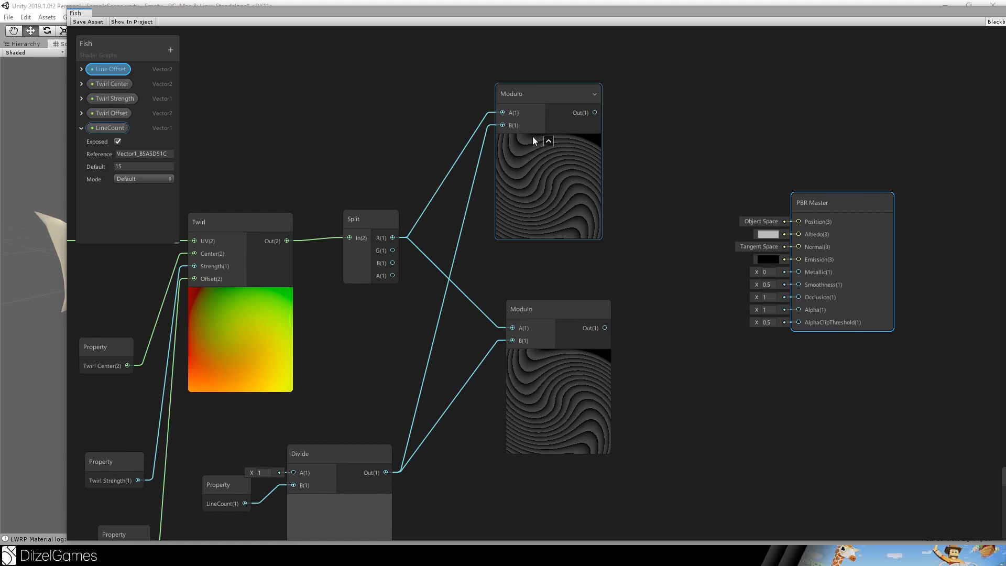
mouse_move(531, 138)
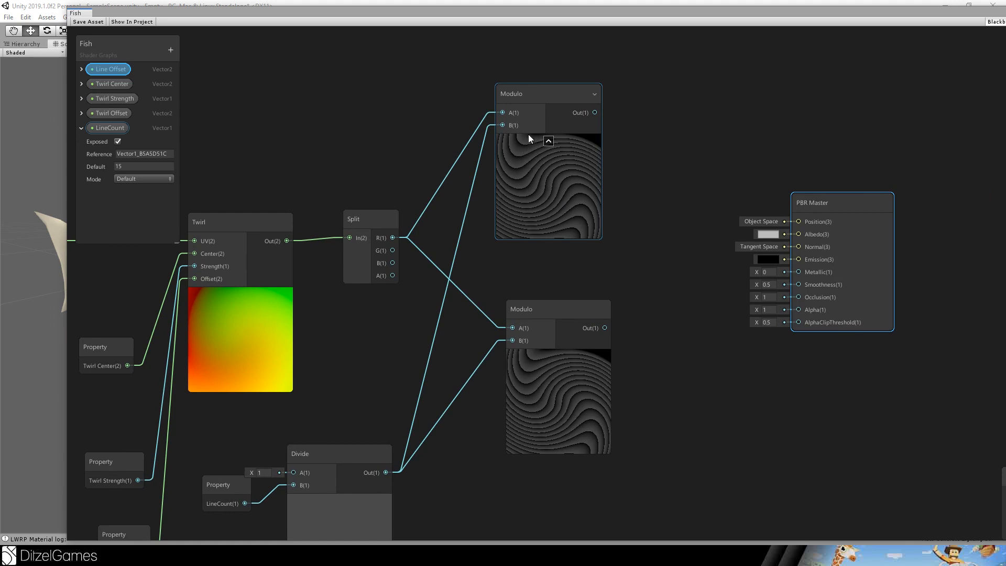
mouse_move(527, 168)
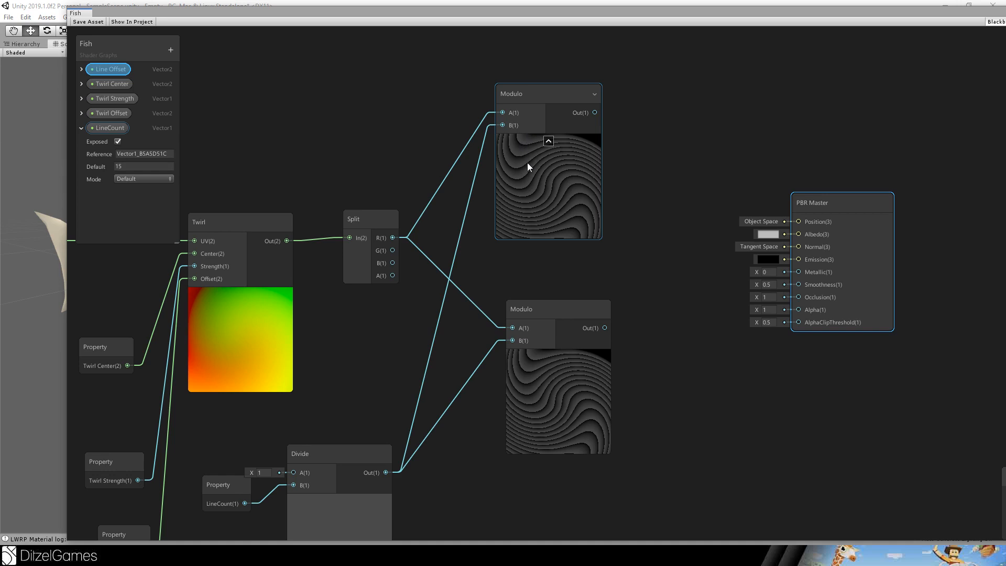
mouse_move(543, 178)
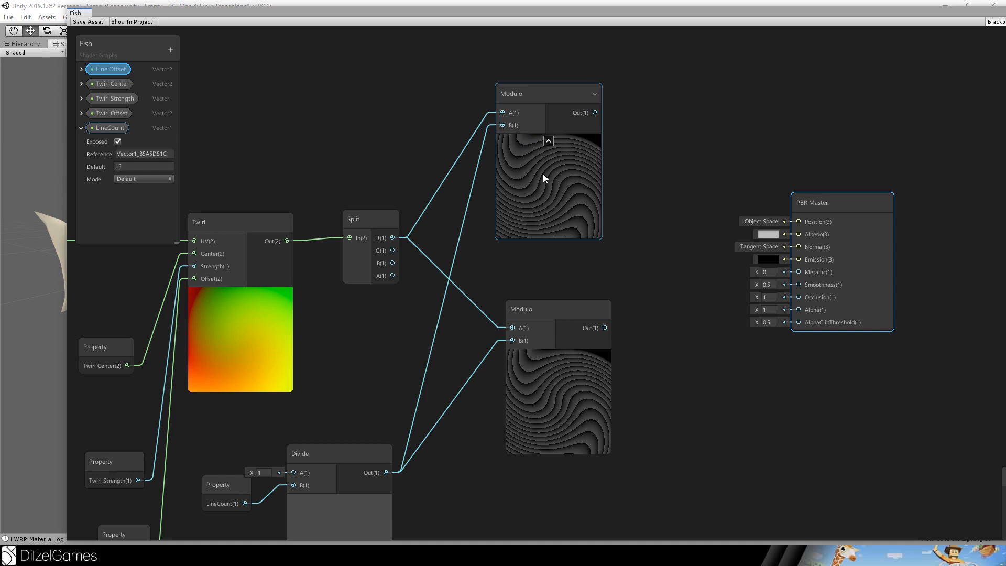
mouse_move(525, 178)
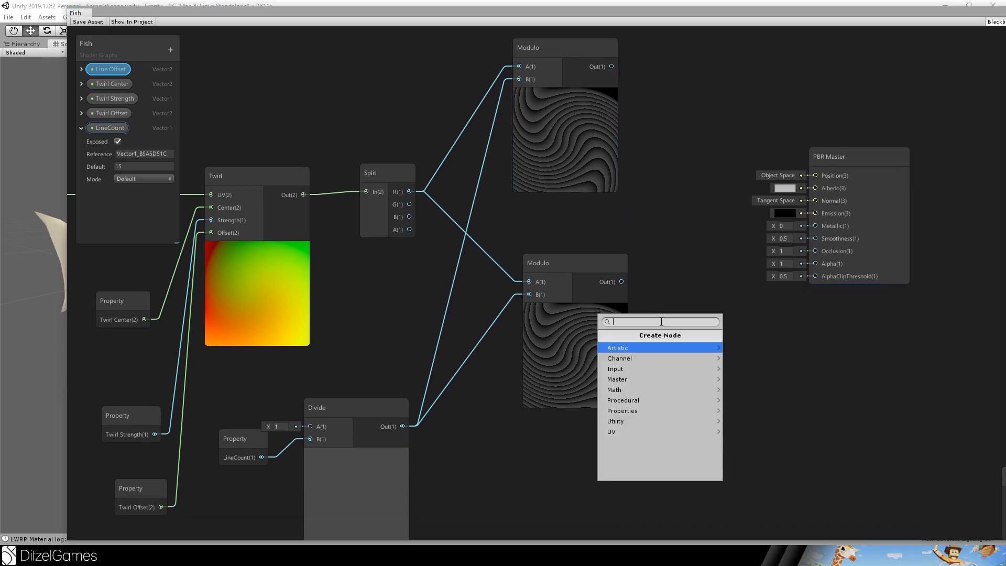
Step: Add a Multiply node beside the lower Modulo and bring the master node into view
type("mu")
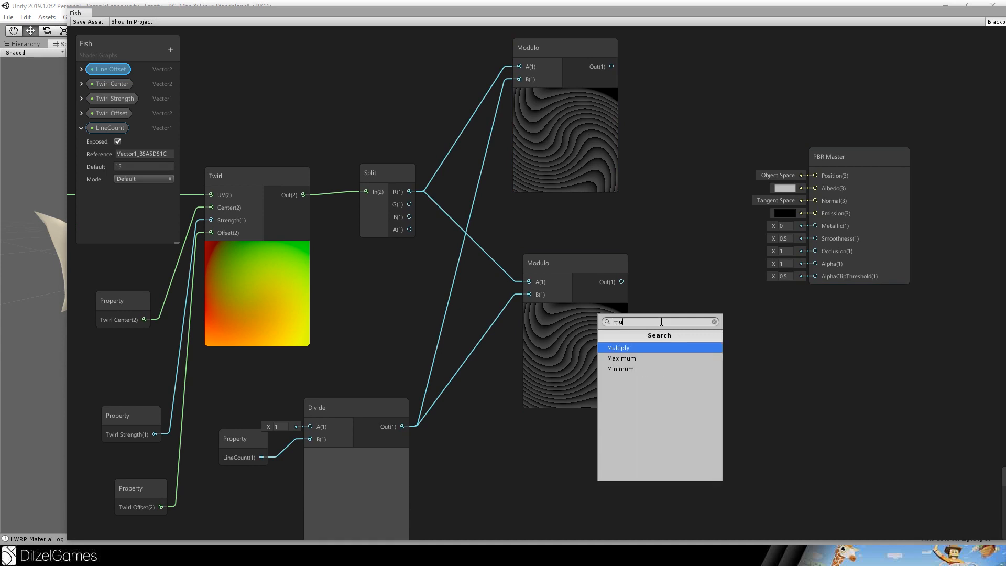
left_click(618, 347)
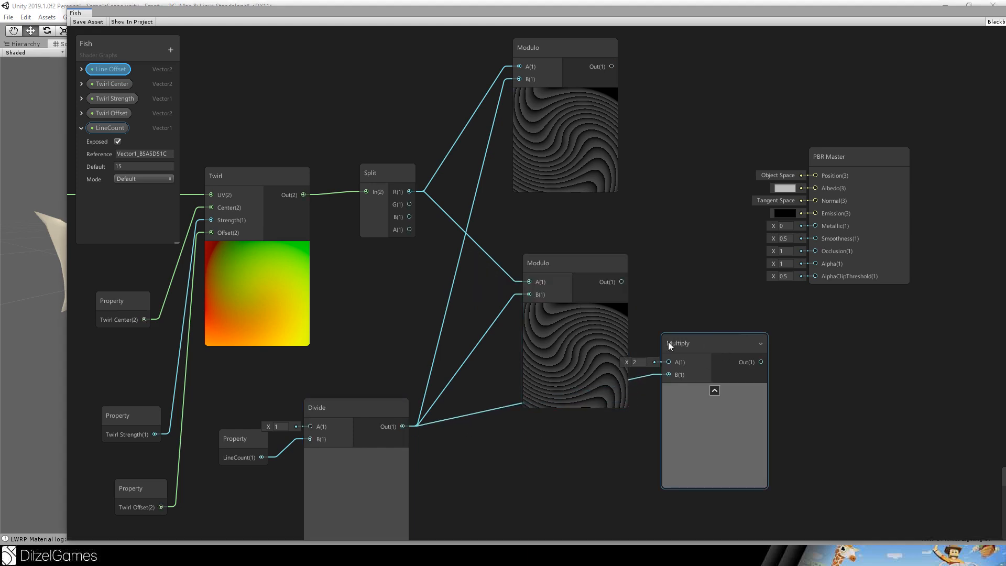
left_click_drag(714, 343, 449, 367)
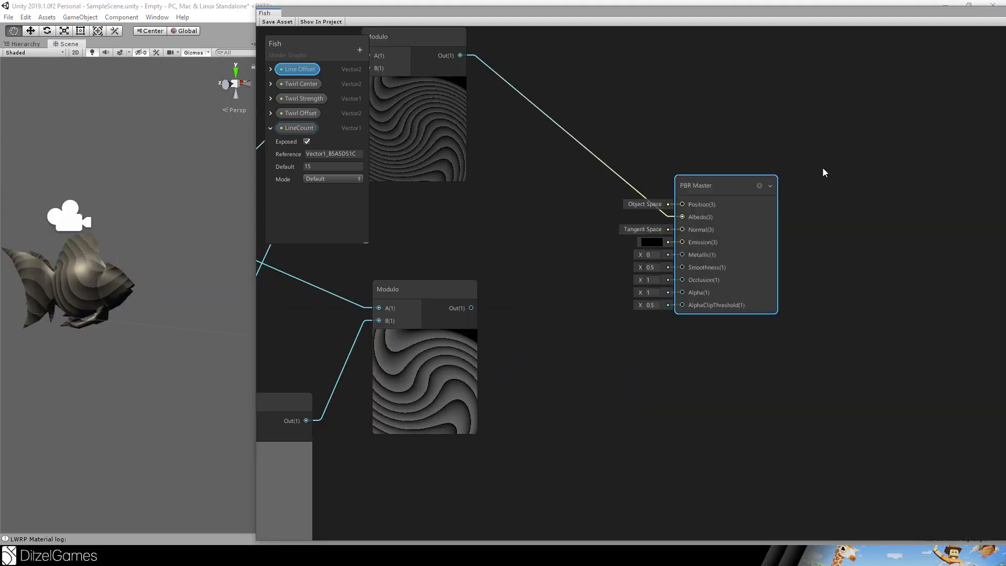
left_click_drag(720, 185, 899, 157)
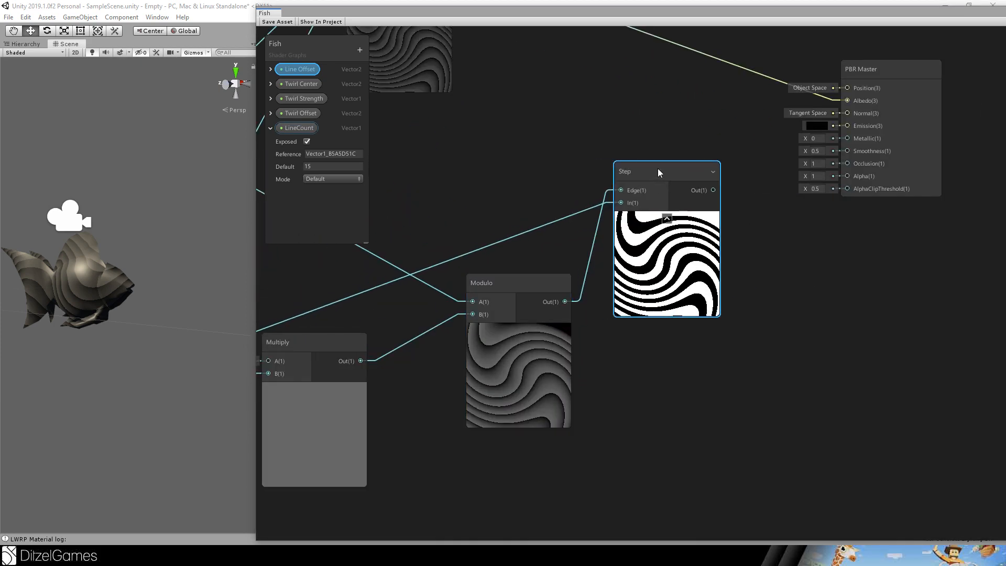
Step: Connect the Step node's output to PBR Master Albedo for black-and-white stripes
left_click_drag(666, 172, 686, 177)
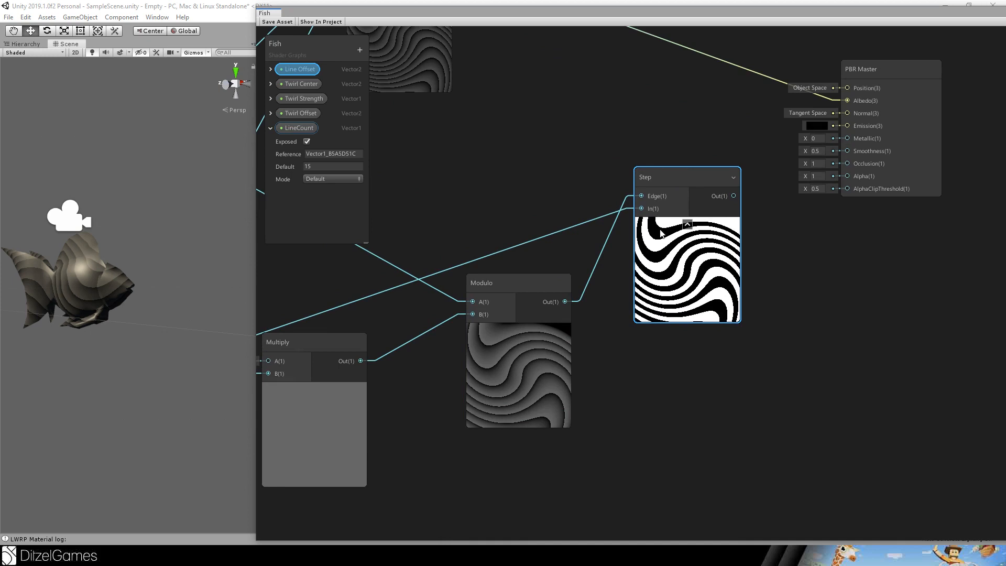
mouse_move(657, 231)
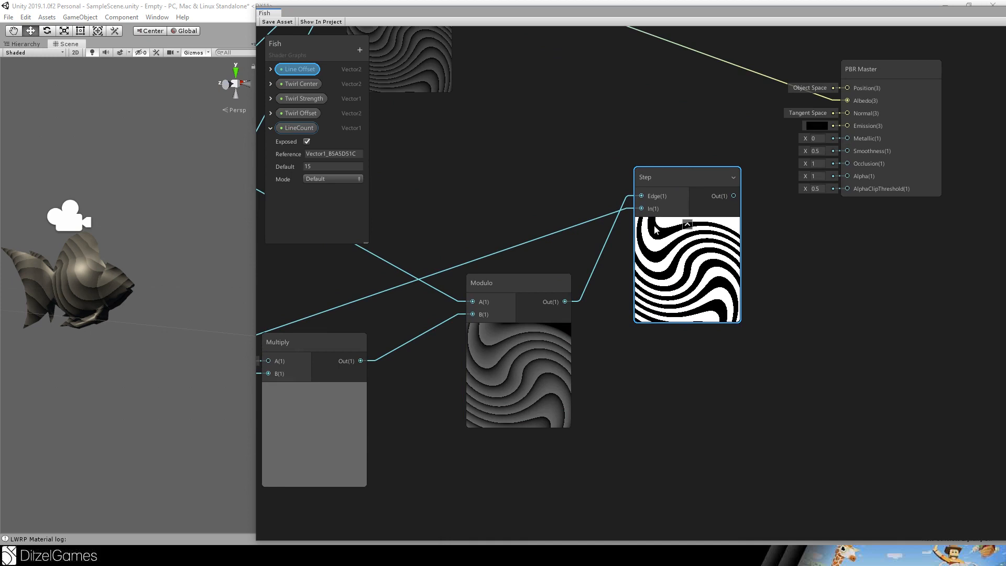
mouse_move(648, 198)
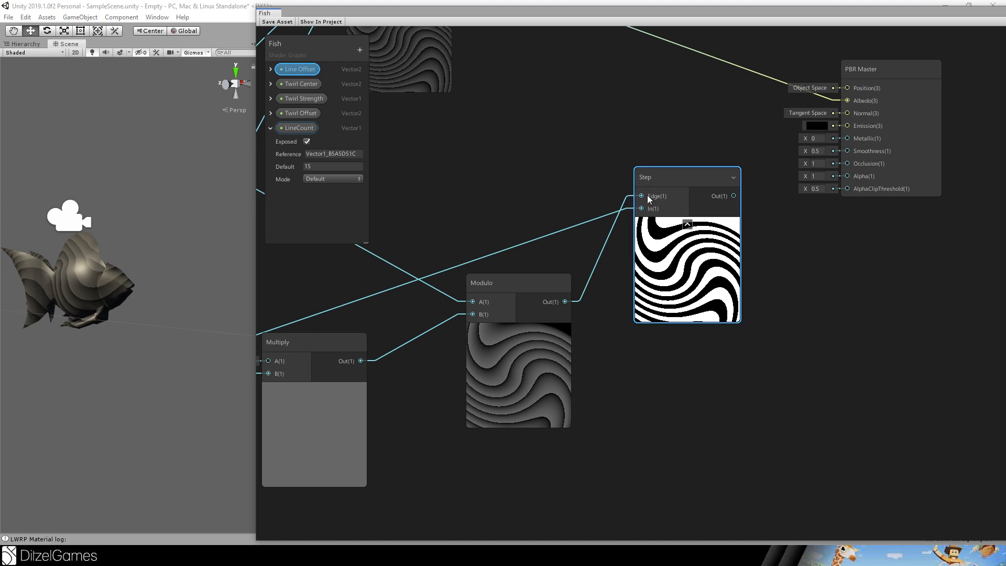
mouse_move(649, 214)
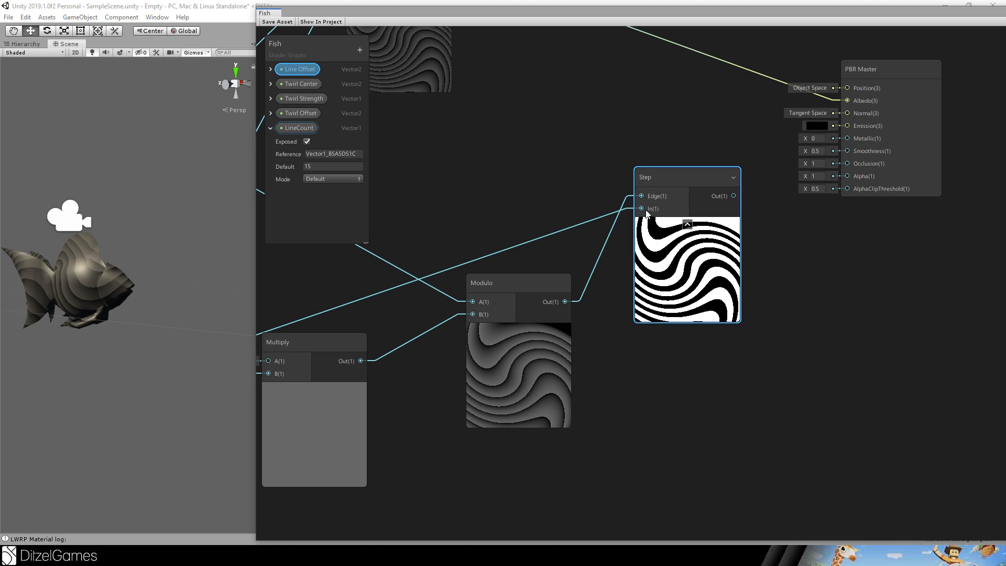
mouse_move(667, 212)
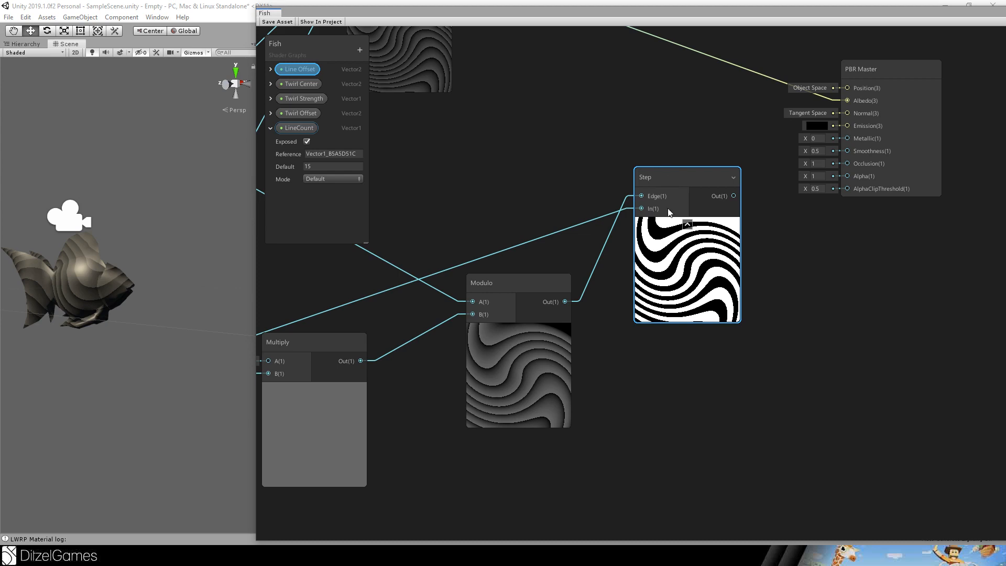
mouse_move(691, 220)
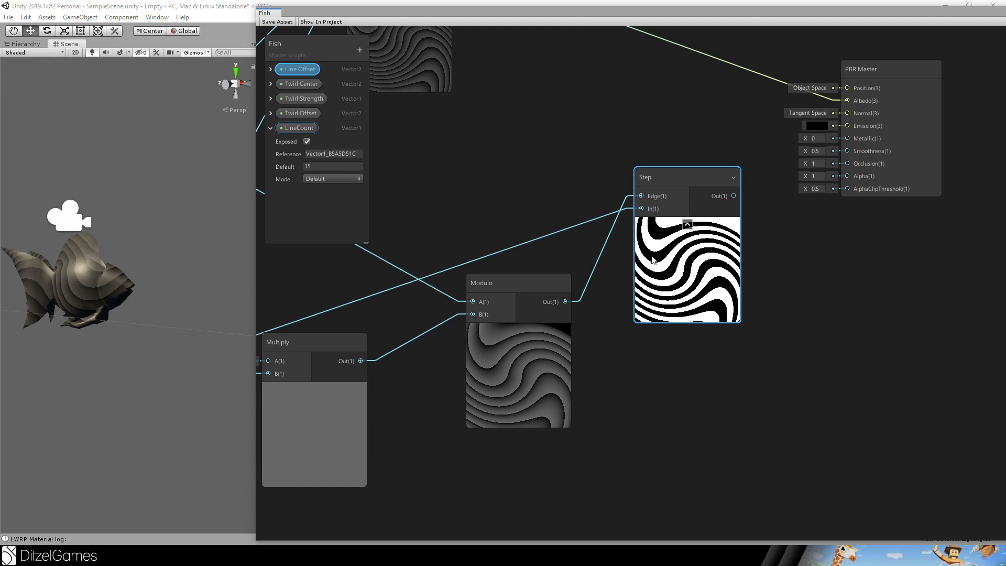
mouse_move(687, 273)
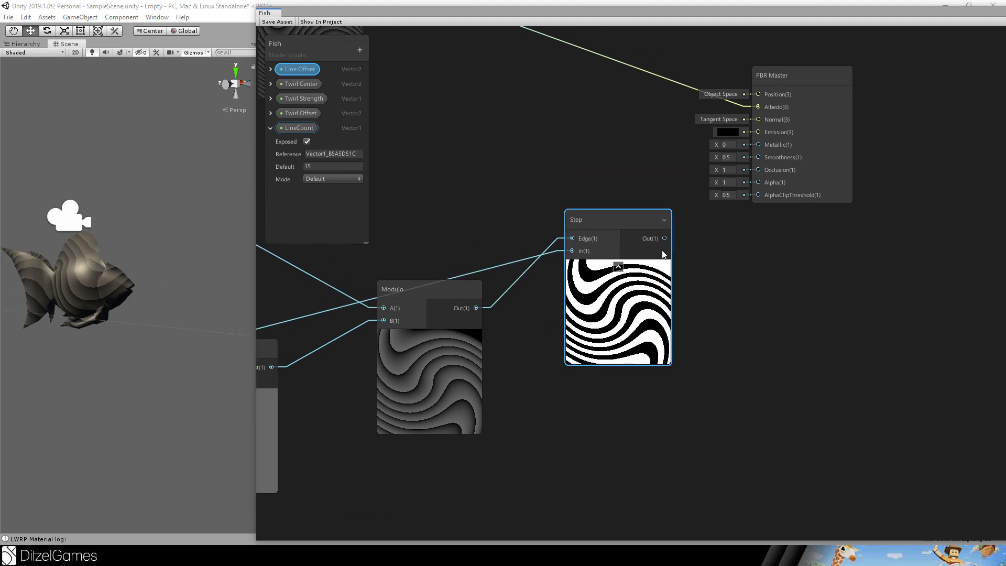
left_click_drag(665, 237, 758, 106)
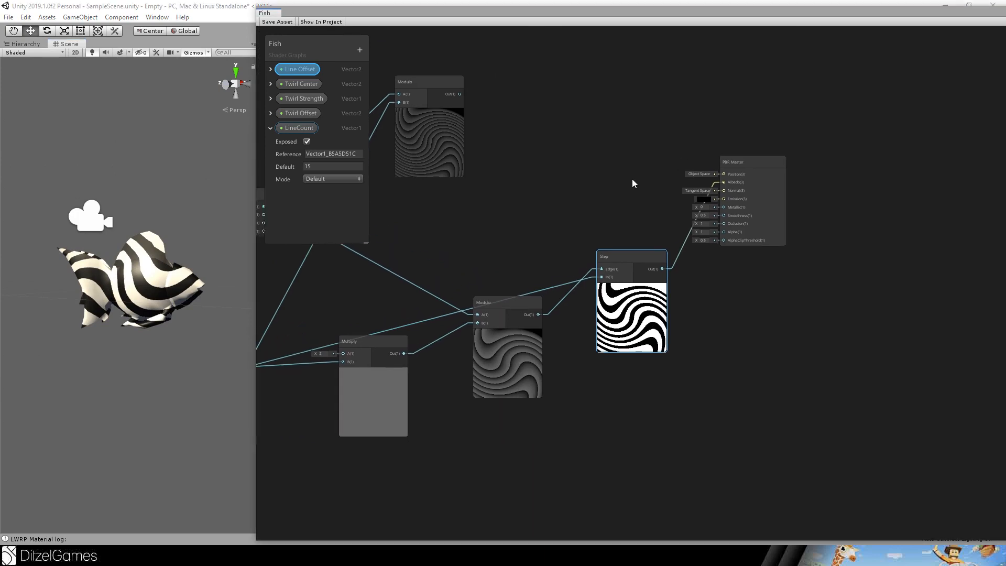
left_click_drag(635, 186, 622, 182)
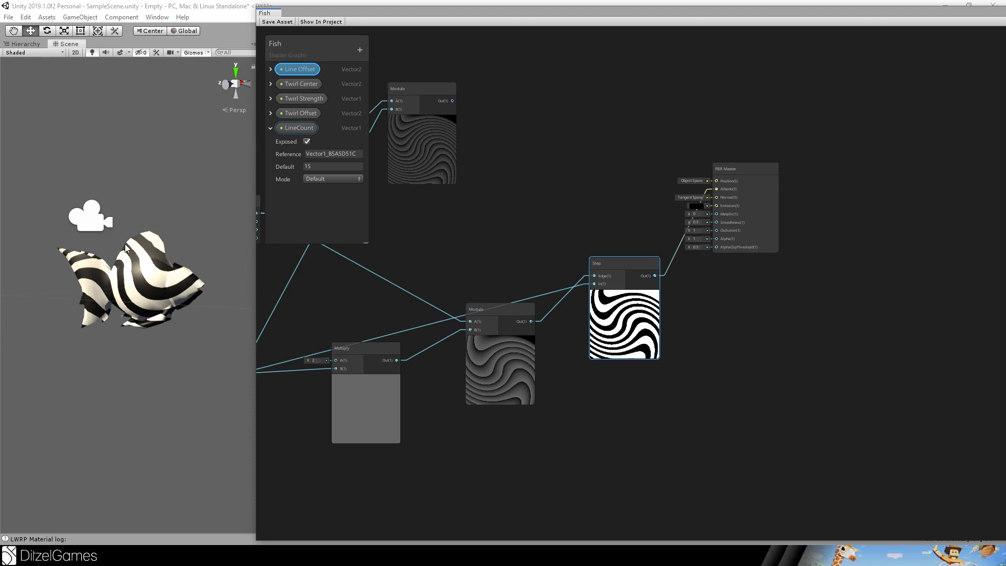
mouse_move(192, 285)
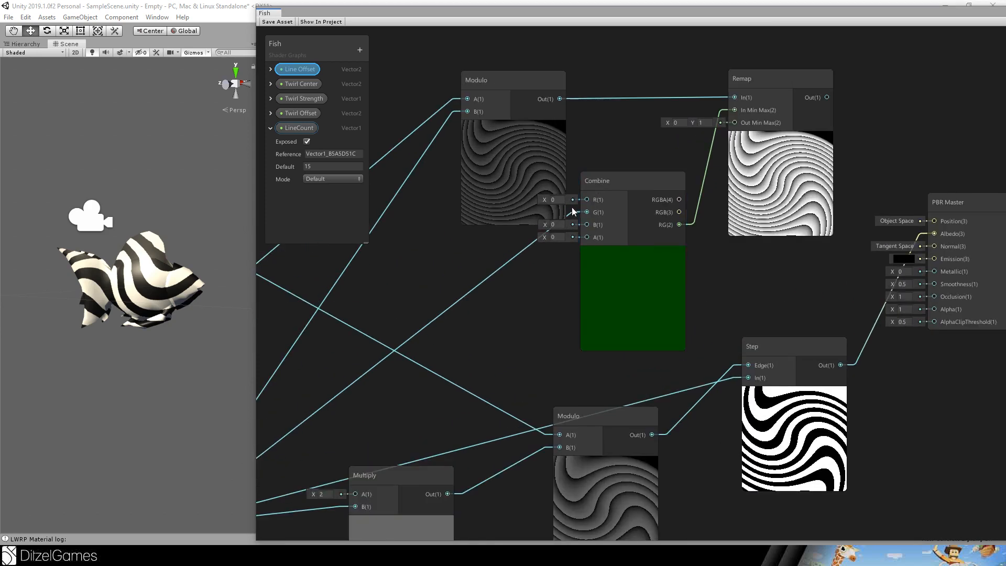
Step: Feed the second Modulo into a Remap node, with a Combine node supplying In Min Max
left_click(679, 185)
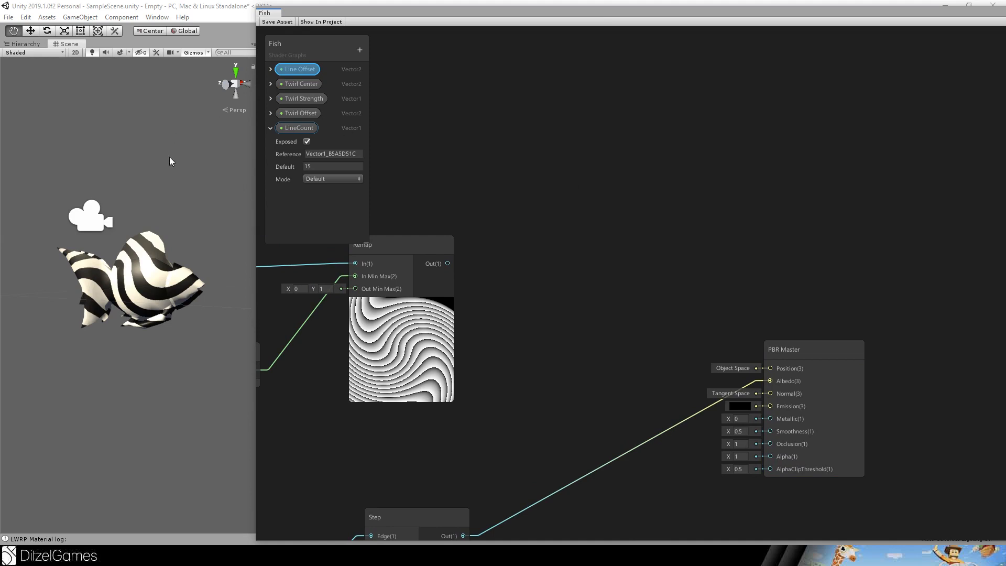
Step: Add Color properties Color1Light, Color1Dark, Color2Light and Color2Dark on the Blackboard
left_click(360, 49)
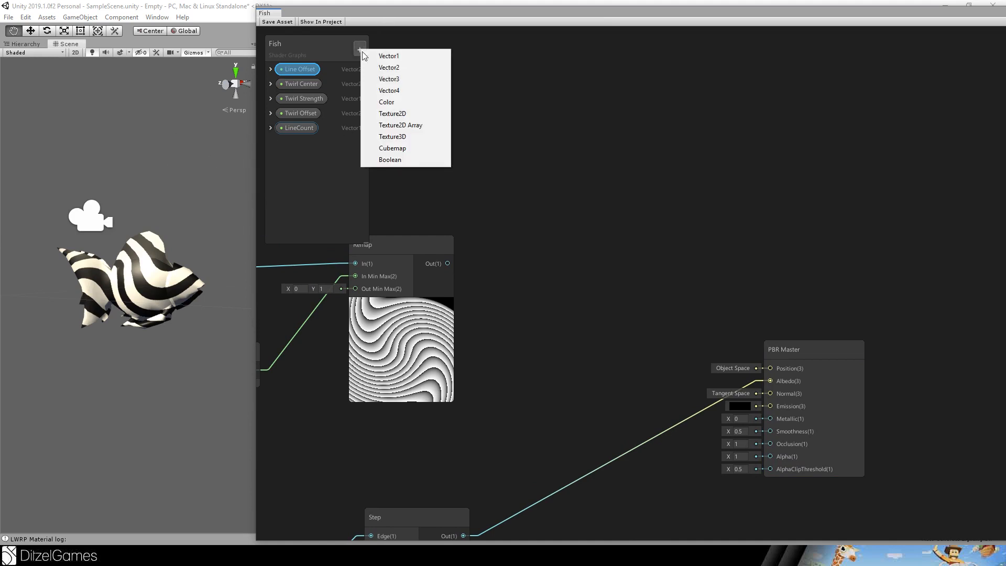
left_click(386, 101)
type("Color1D")
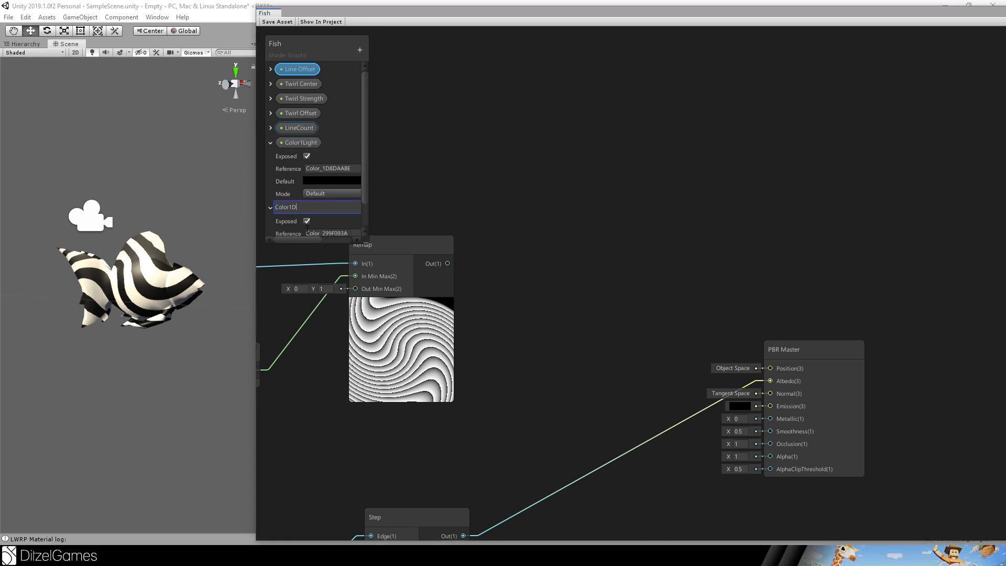
type("ark")
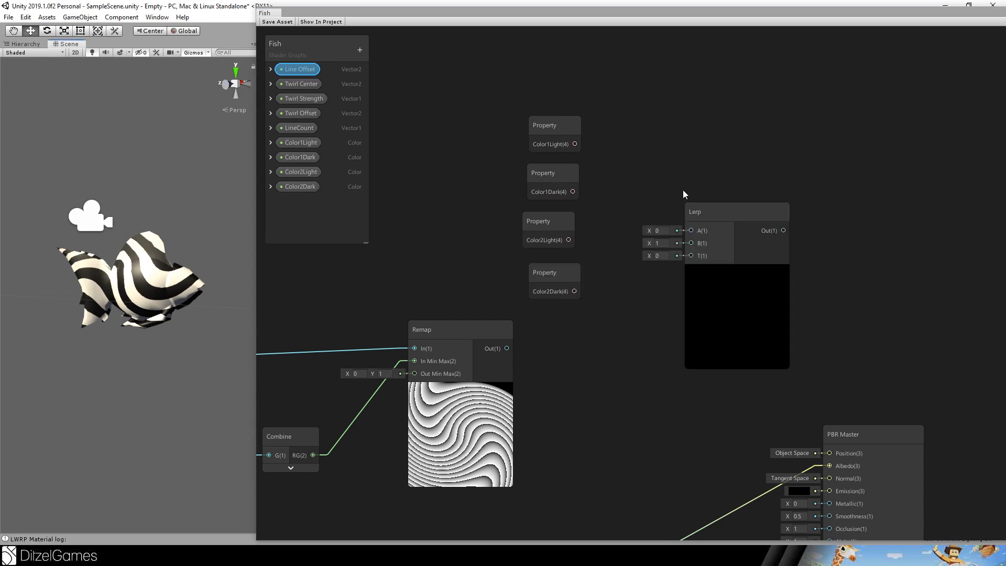
Step: Wire Color1Dark and Color1Light into a Lerp blended by Remap Out, and add another Lerp
left_click_drag(573, 144, 643, 168)
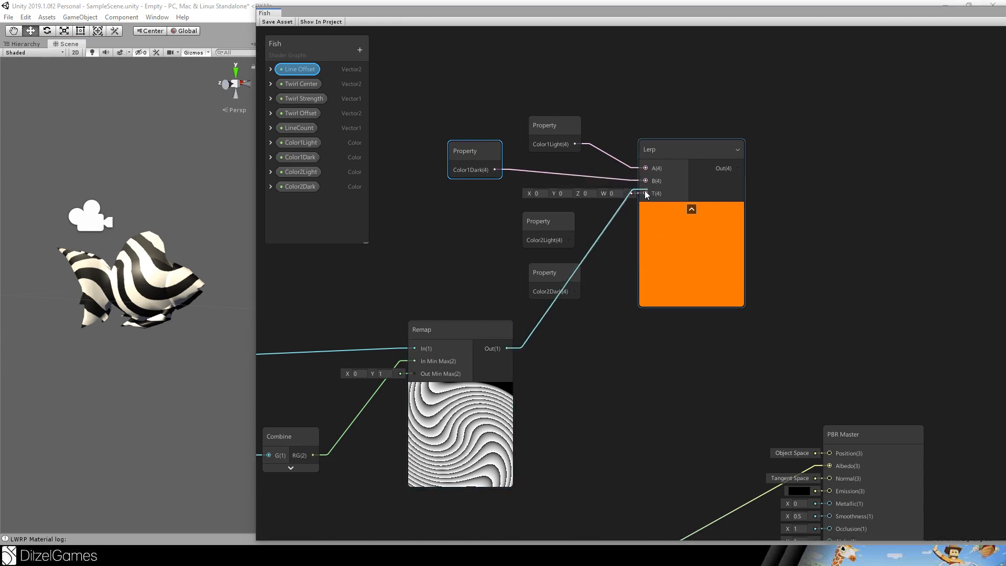
left_click_drag(504, 348, 645, 194)
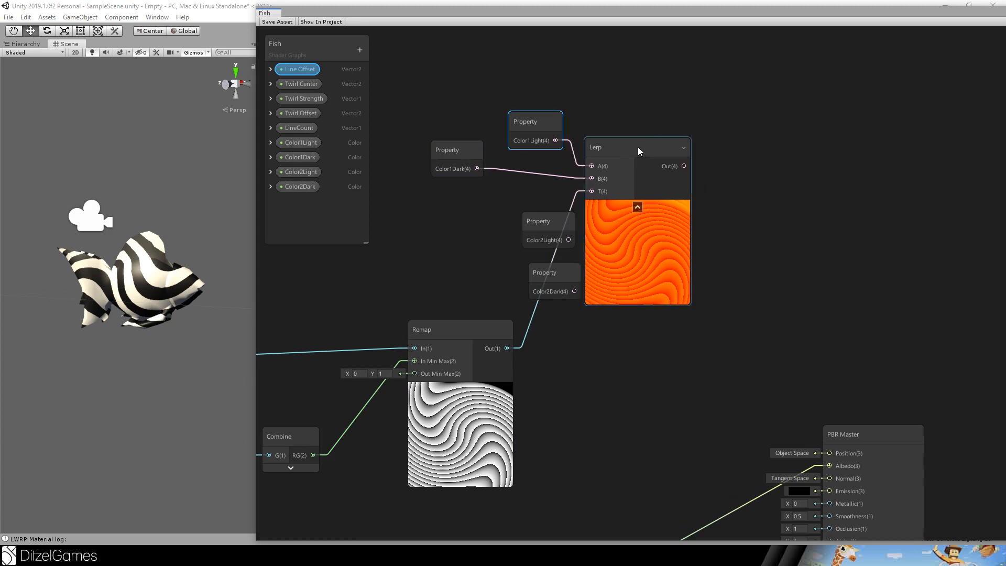
type("lp")
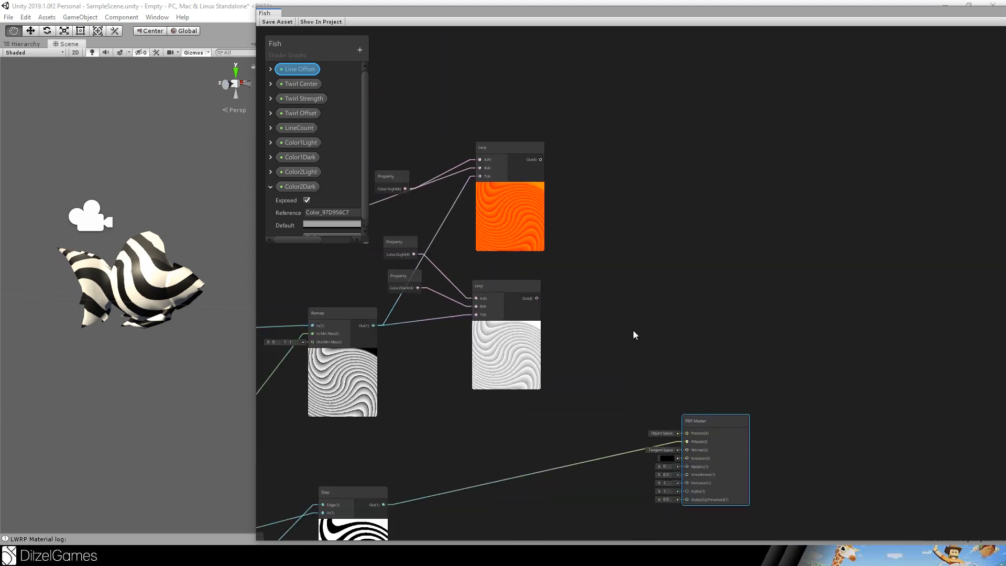
type("le")
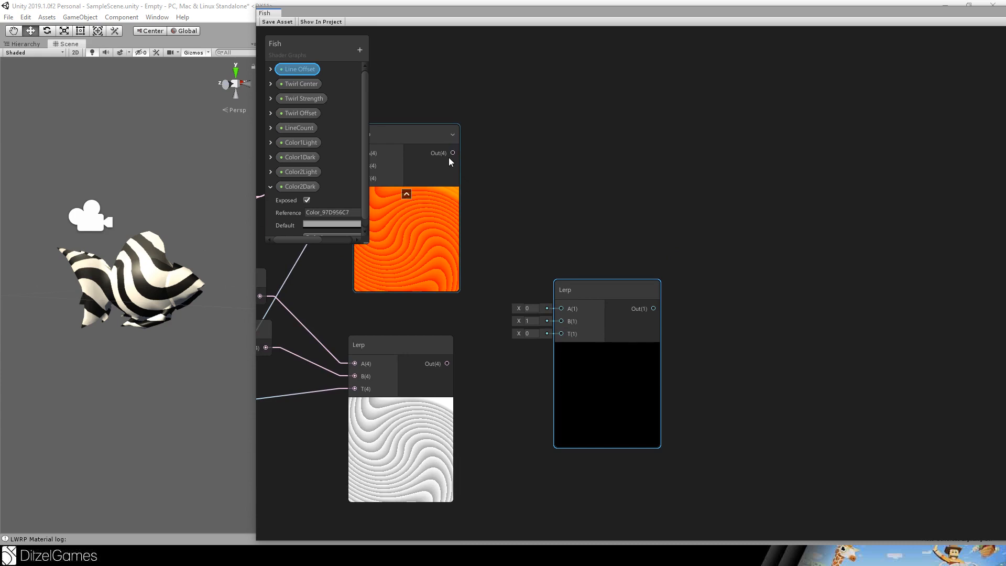
left_click_drag(452, 152, 560, 309)
type("RainbowOffset")
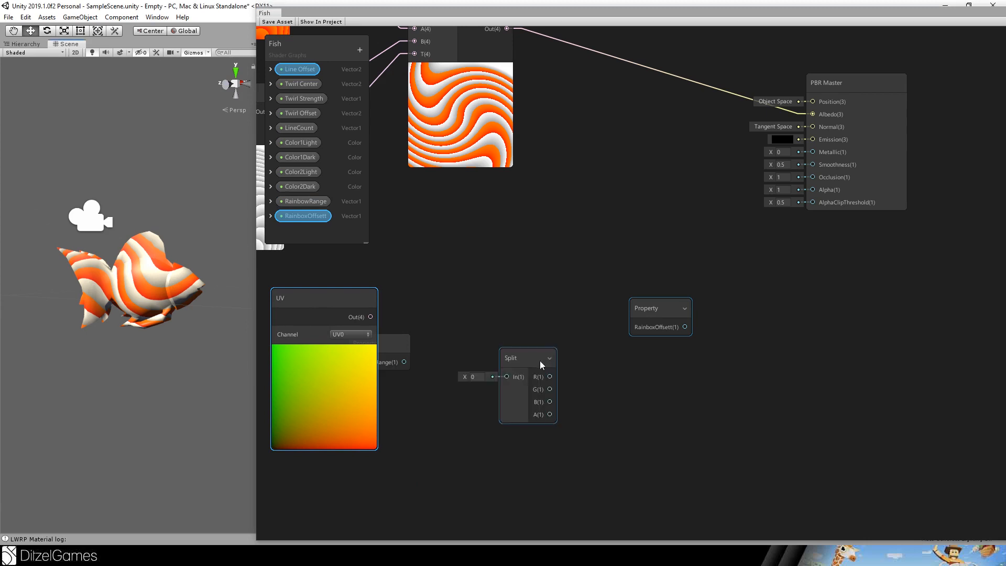
Step: Split the UV coordinates and multiply a Split channel by RainbowRange
left_click_drag(540, 357, 498, 303)
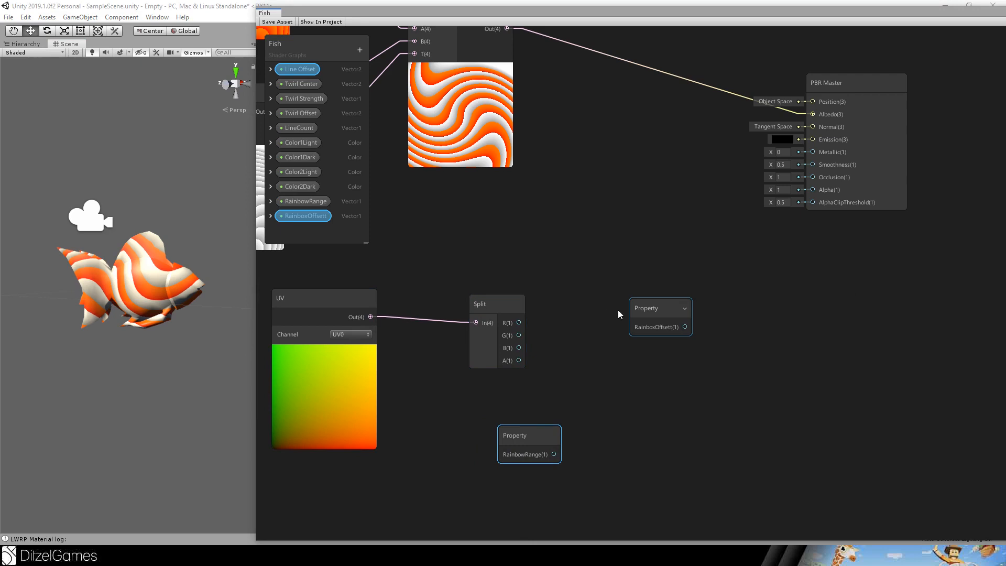
left_click_drag(660, 308, 796, 307)
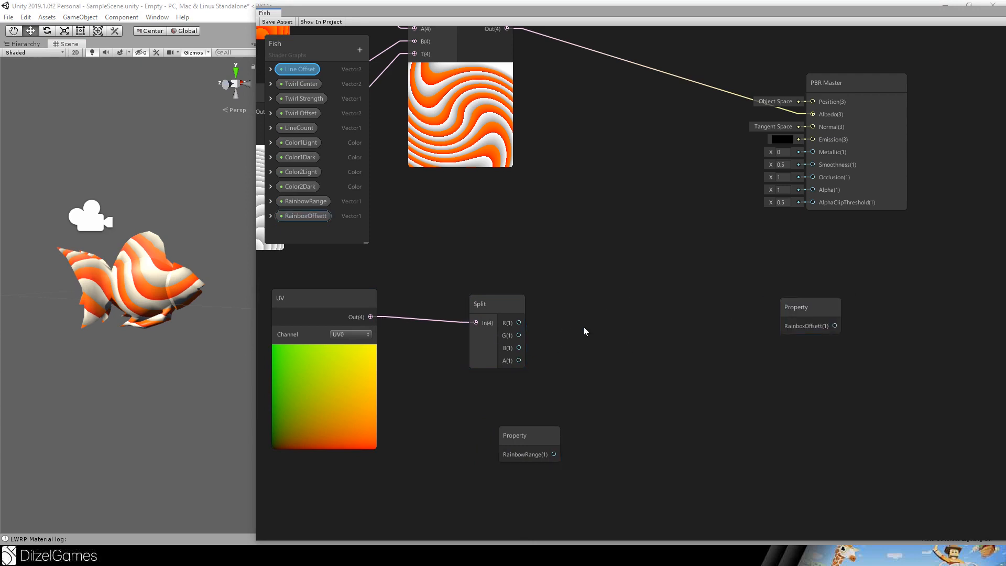
type("mul")
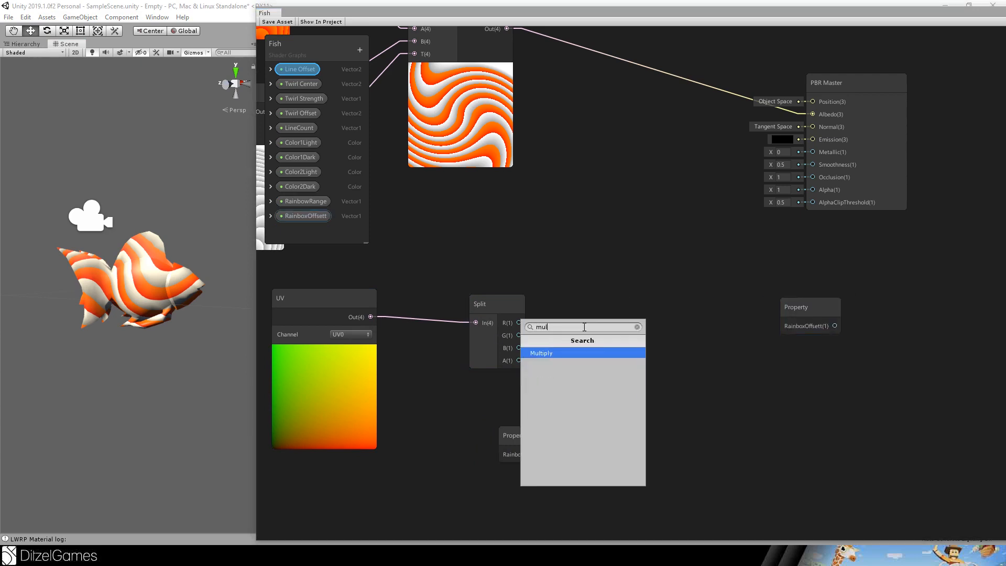
left_click(541, 353)
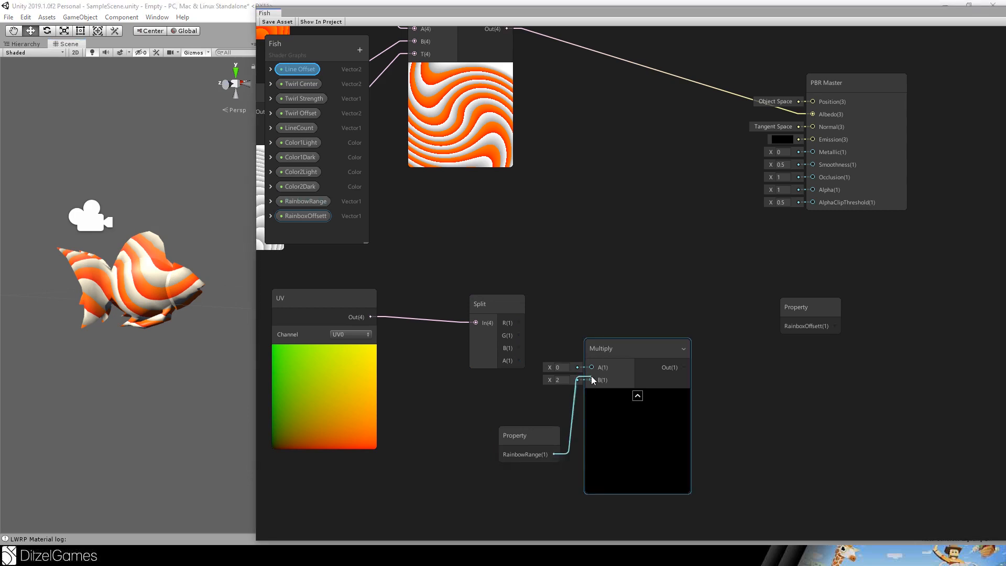
left_click_drag(637, 348, 612, 322)
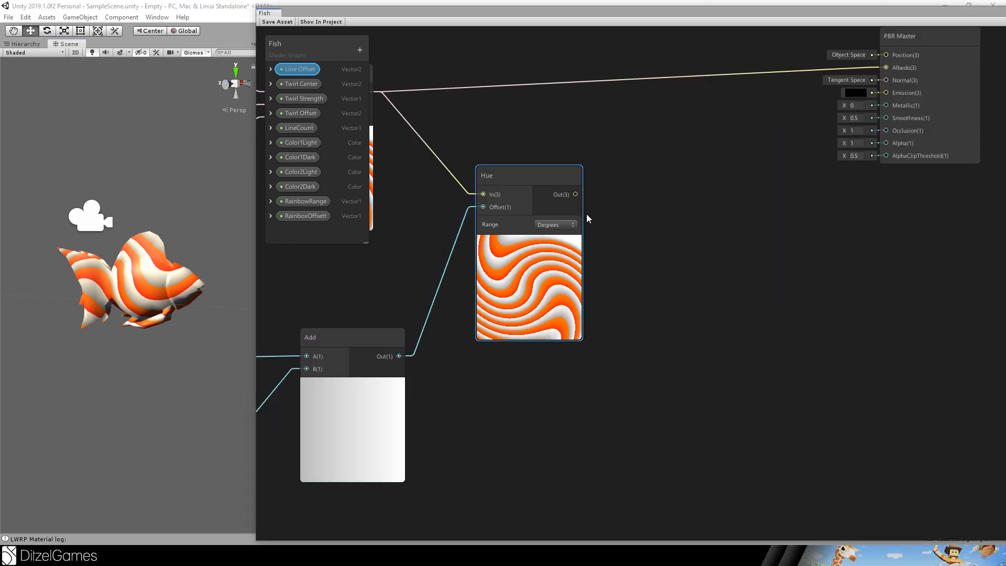
Step: Set the Hue node's offset Range to Normalized
left_click(554, 225)
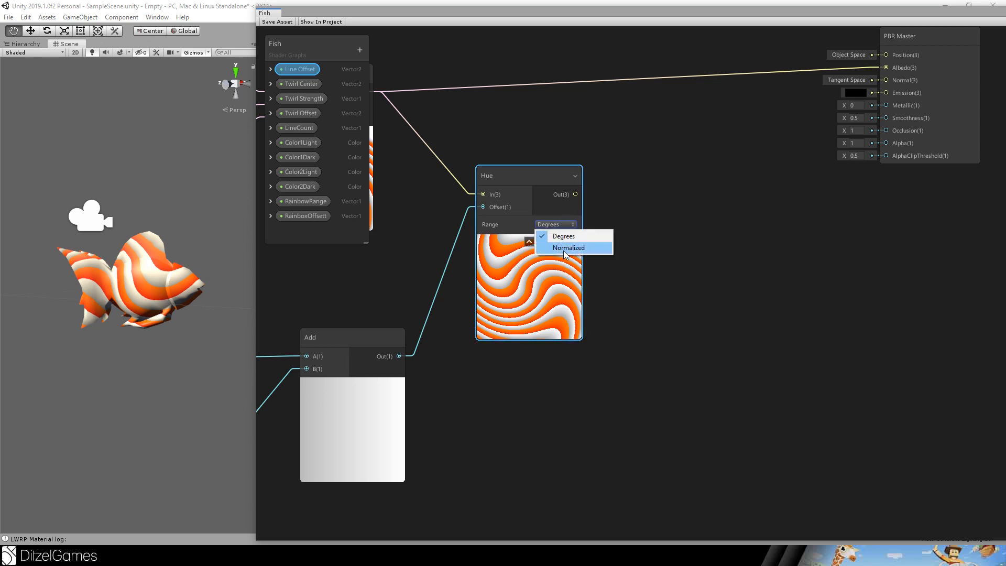
left_click(568, 248)
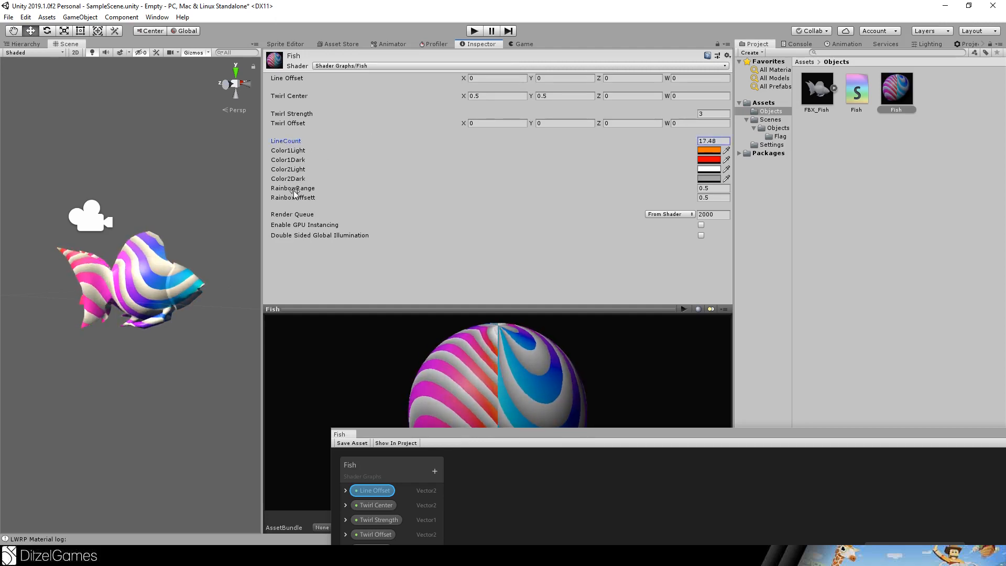
Step: Enter 15 as the Fish material's LineCount in the Inspector
type("2.9")
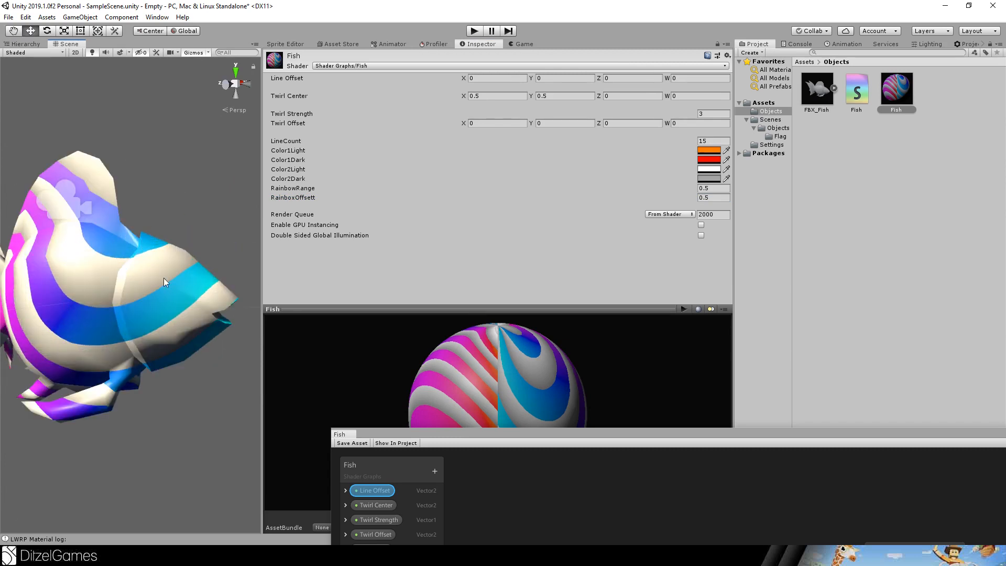
mouse_move(148, 258)
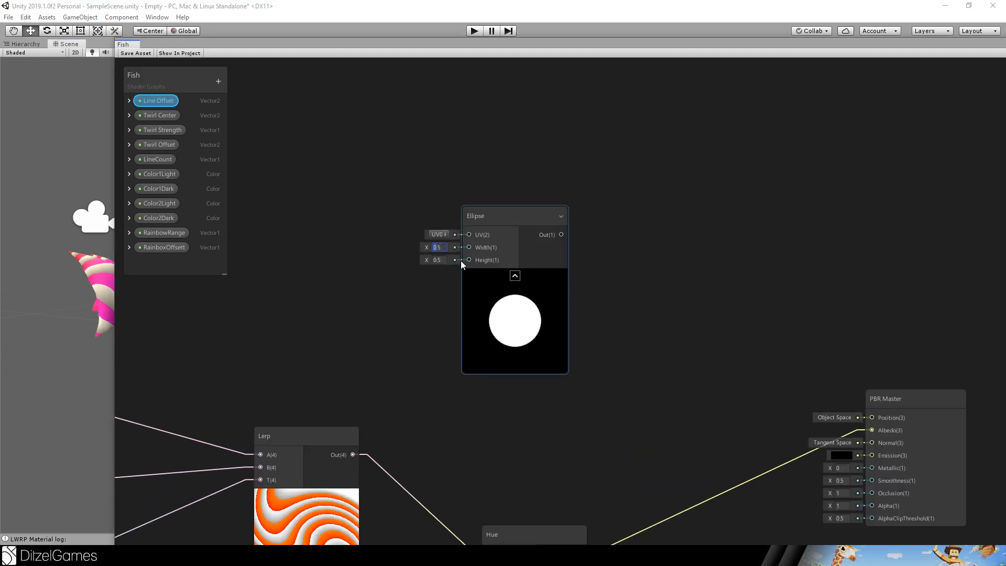
Step: Resize the Ellipse to a 0.03 width and 0.06 height
type("0.06")
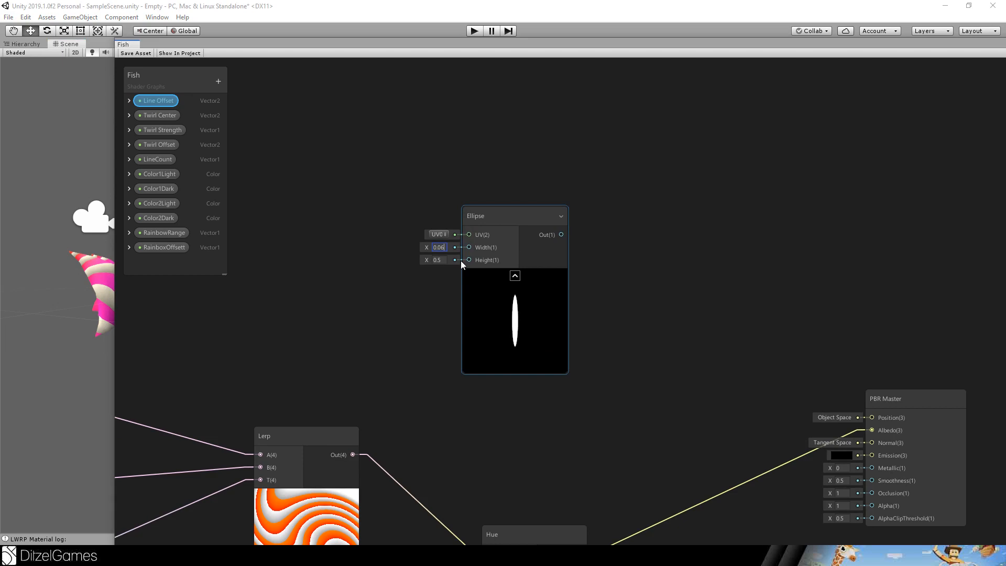
left_click(436, 260)
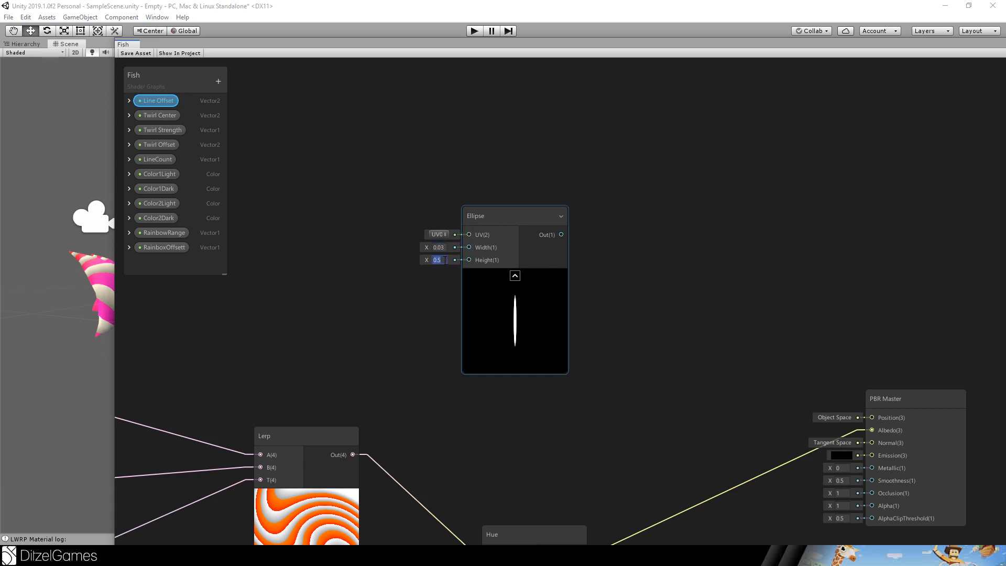
type("0.06")
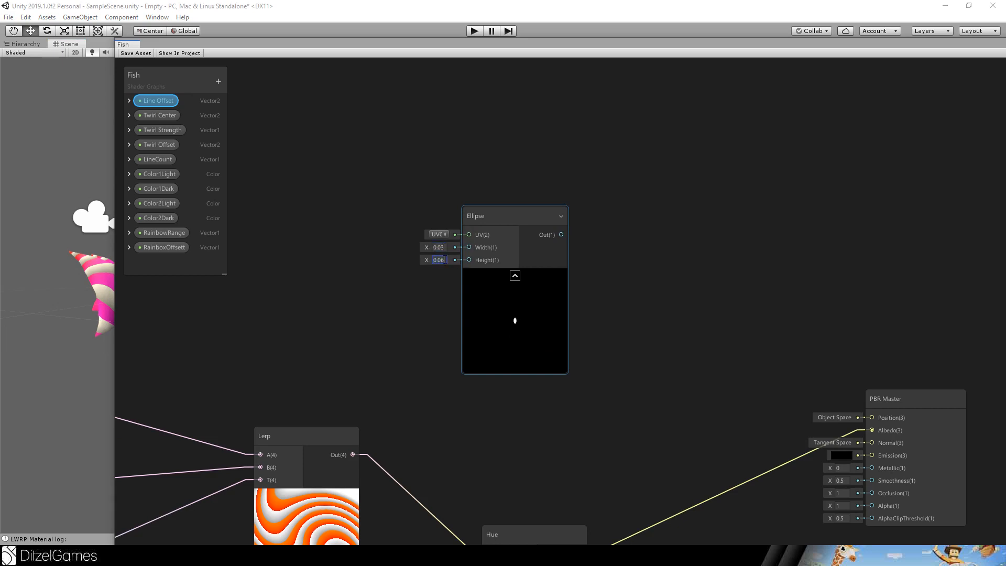
Step: Feed a Tiling And Offset node into the Ellipse UV, driven by an EyePosition property
type("til")
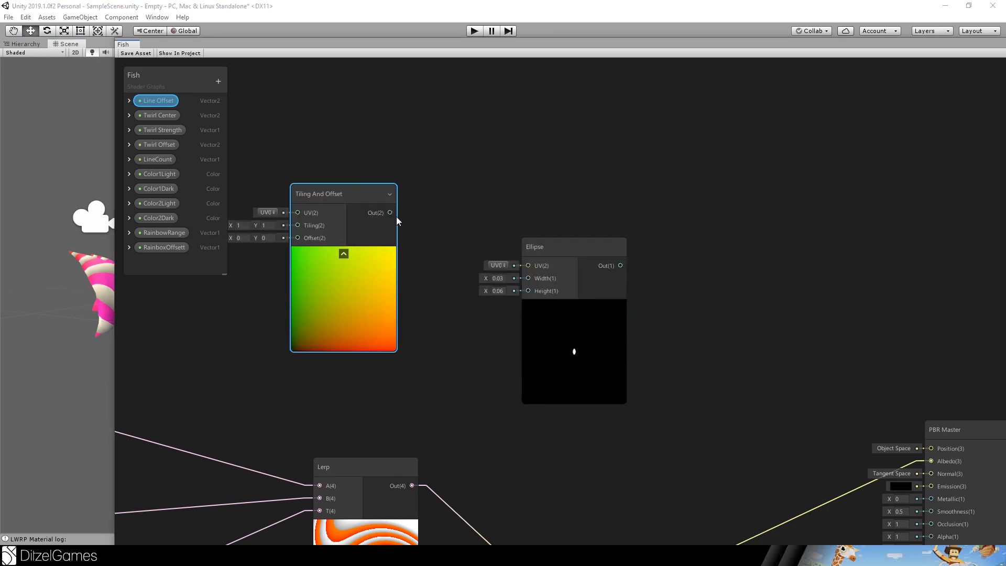
left_click_drag(389, 212, 500, 265)
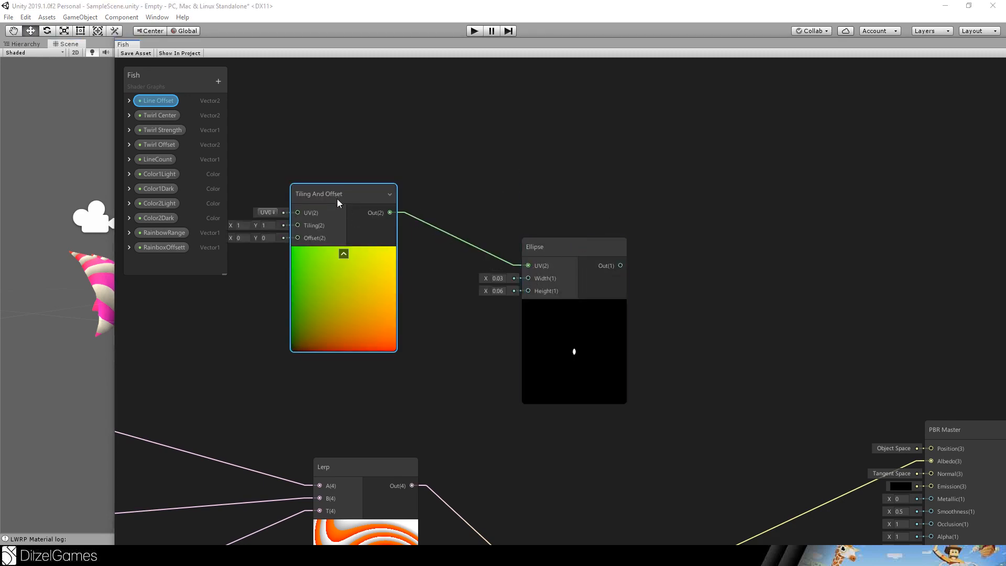
left_click_drag(317, 194, 360, 206)
type("EyePosition")
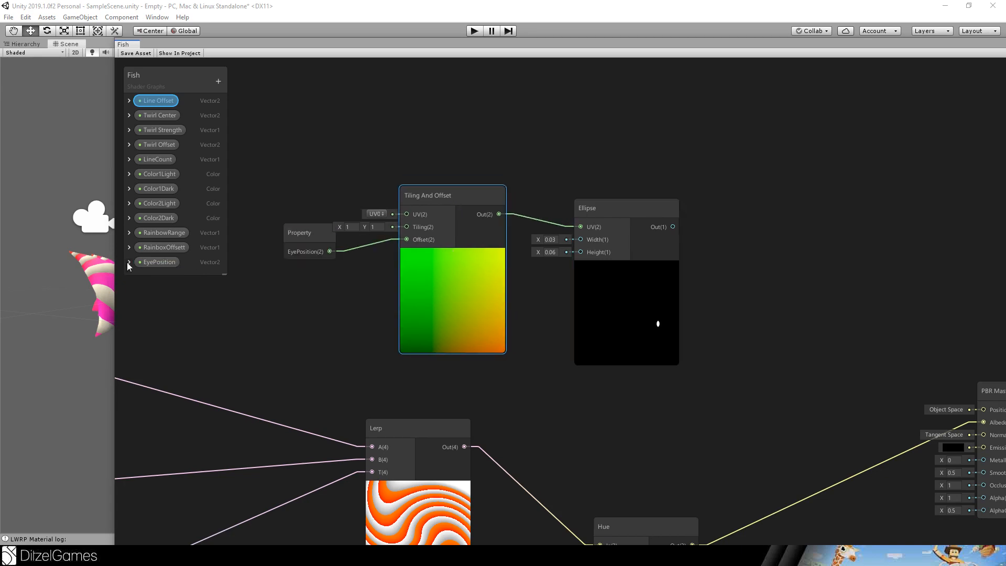
left_click(128, 262)
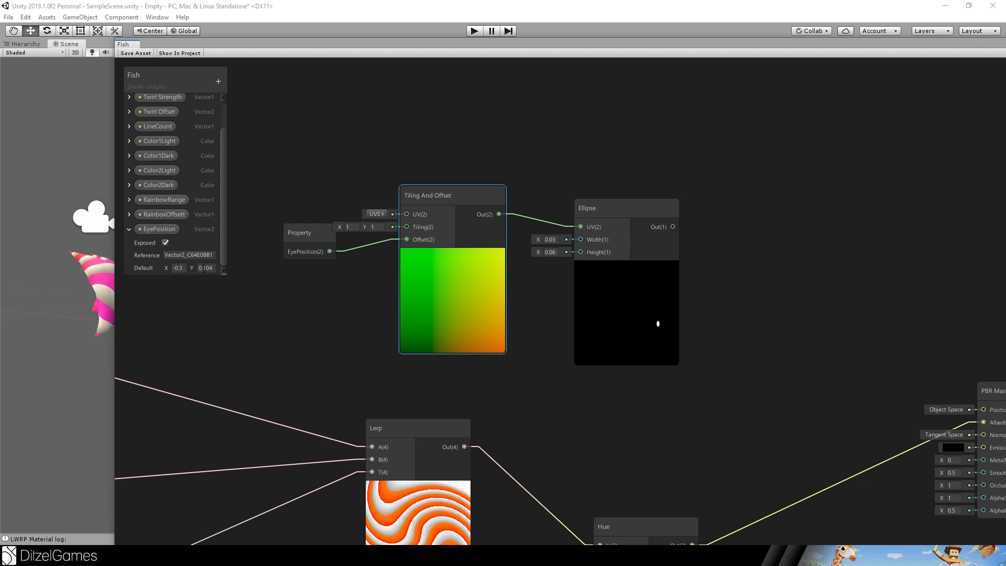
left_click(161, 228)
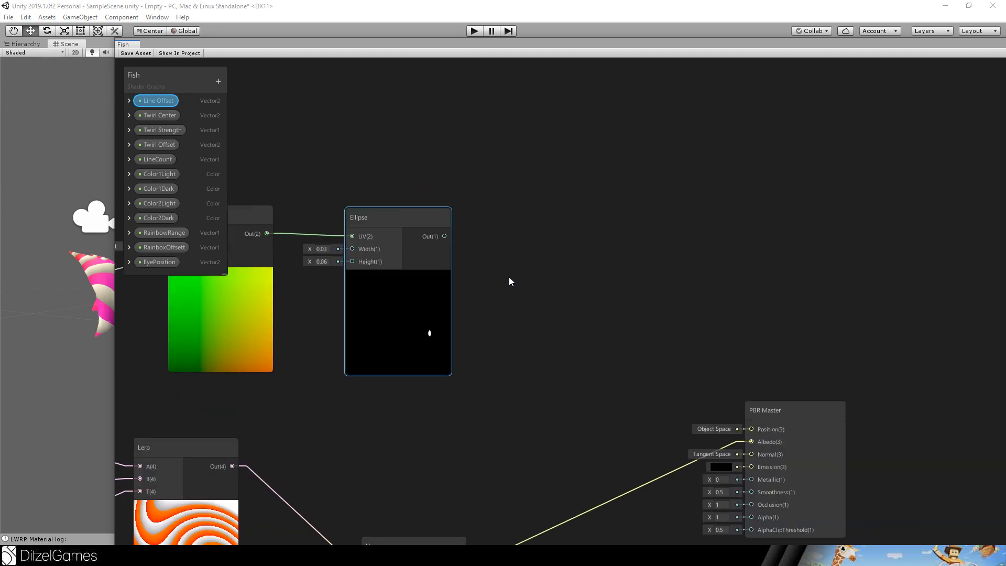
Step: Invert the eye Ellipse with One Minus and route the mask into a colour Lerp
type("one")
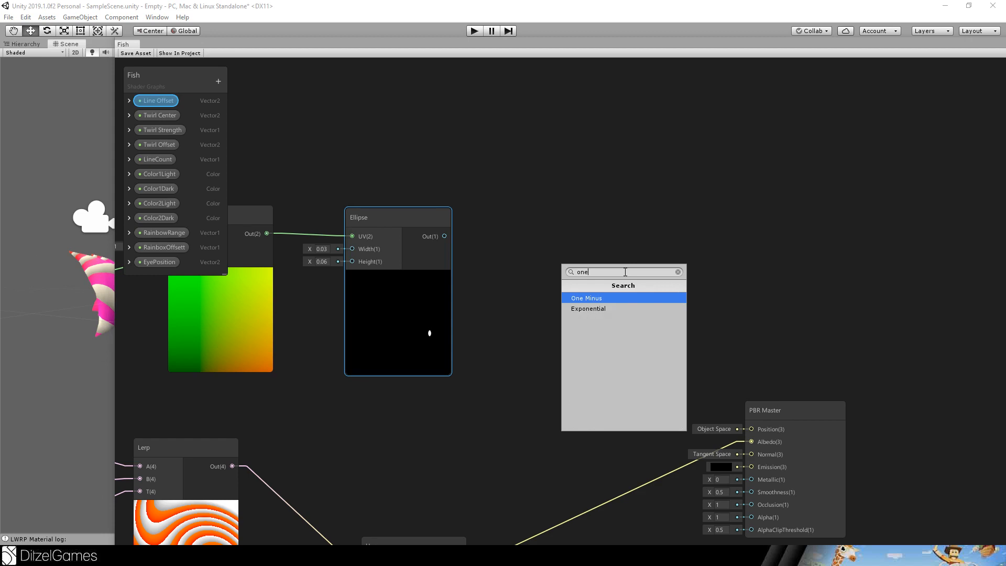
left_click(585, 298)
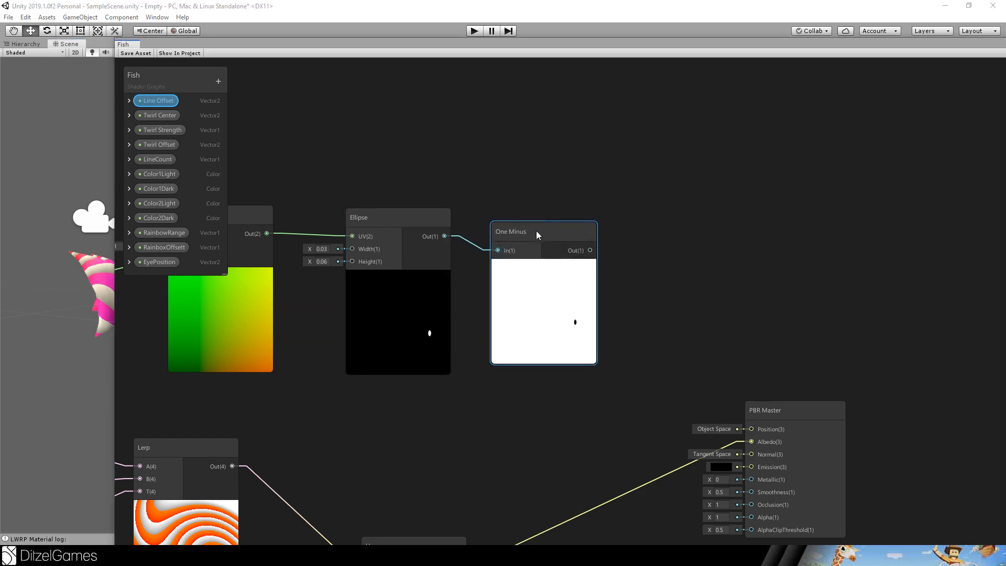
left_click_drag(509, 231, 539, 220)
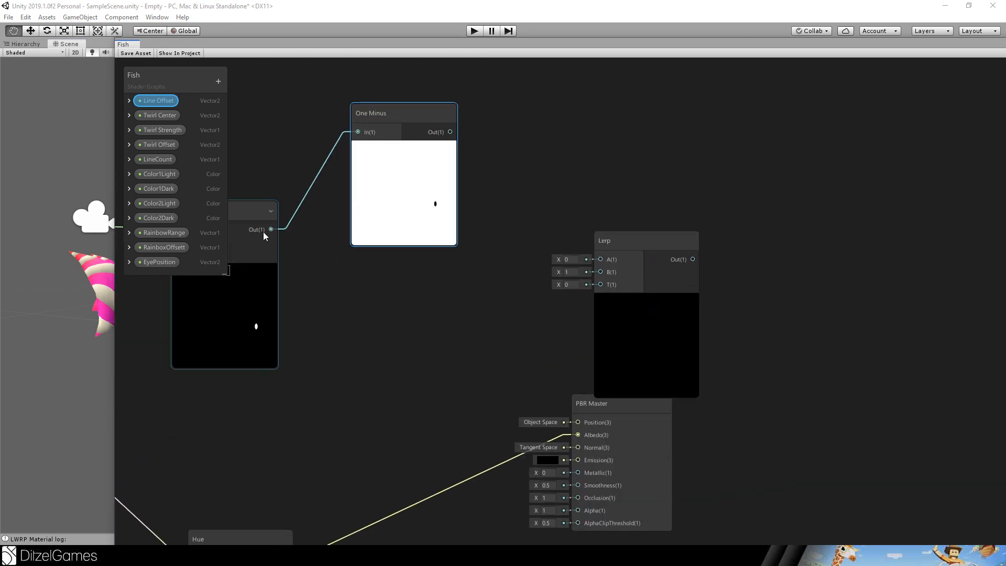
left_click_drag(270, 229, 600, 284)
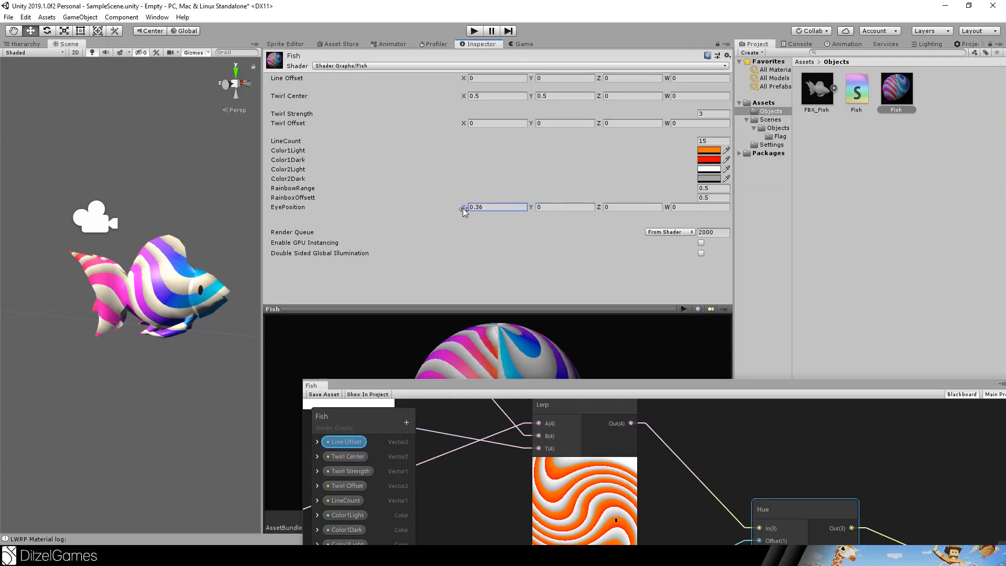
Step: Scrub the EyePosition X value to move the eye onto the head
left_click_drag(463, 206, 462, 207)
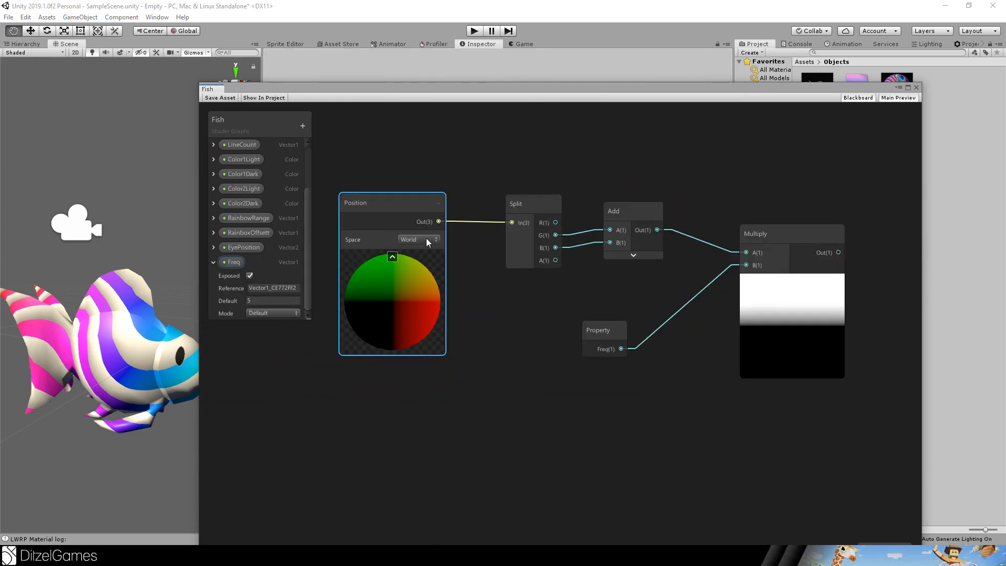
Step: Set Position to Object space and add Sine and Dist Multiply nodes
left_click(418, 239)
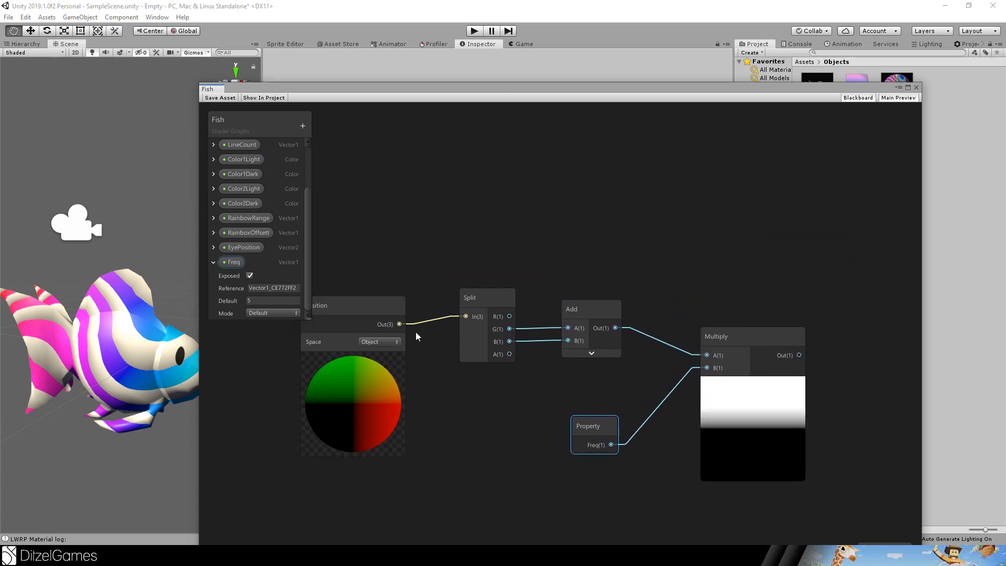
right_click(580, 295)
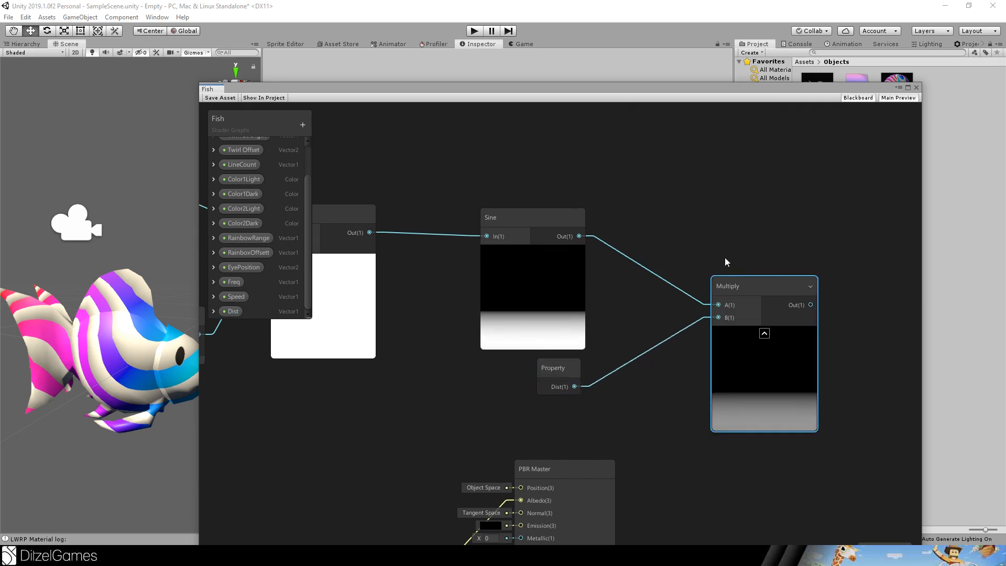
left_click_drag(763, 286, 725, 245)
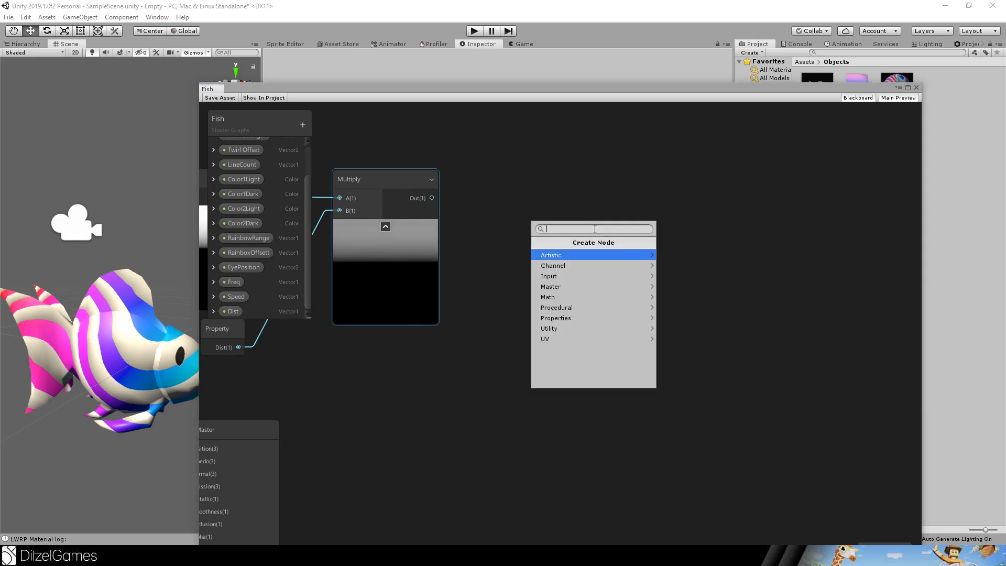
Step: Add Position, Split and Combine nodes and drag the Combine output toward the master node
left_click(617, 254)
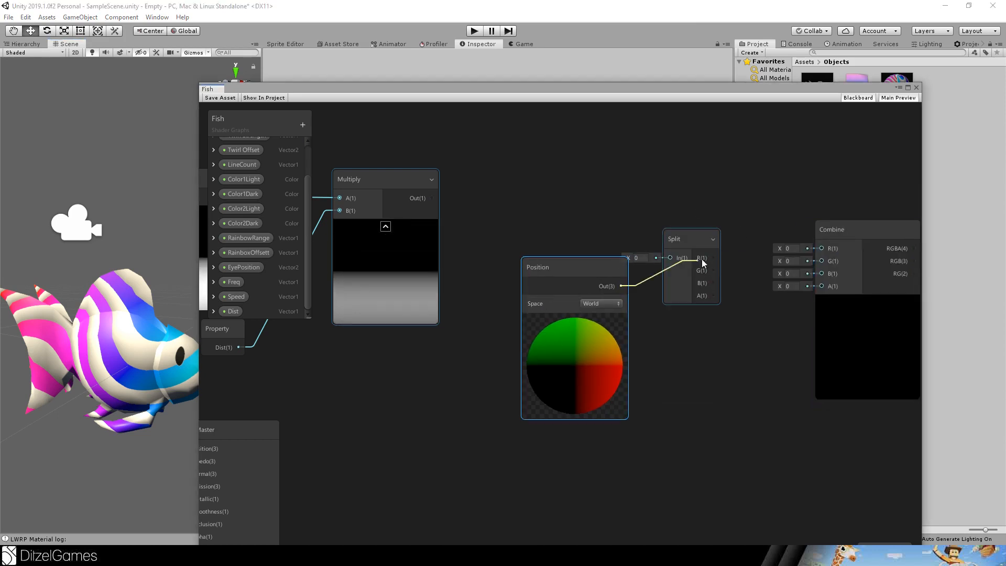
left_click(601, 303)
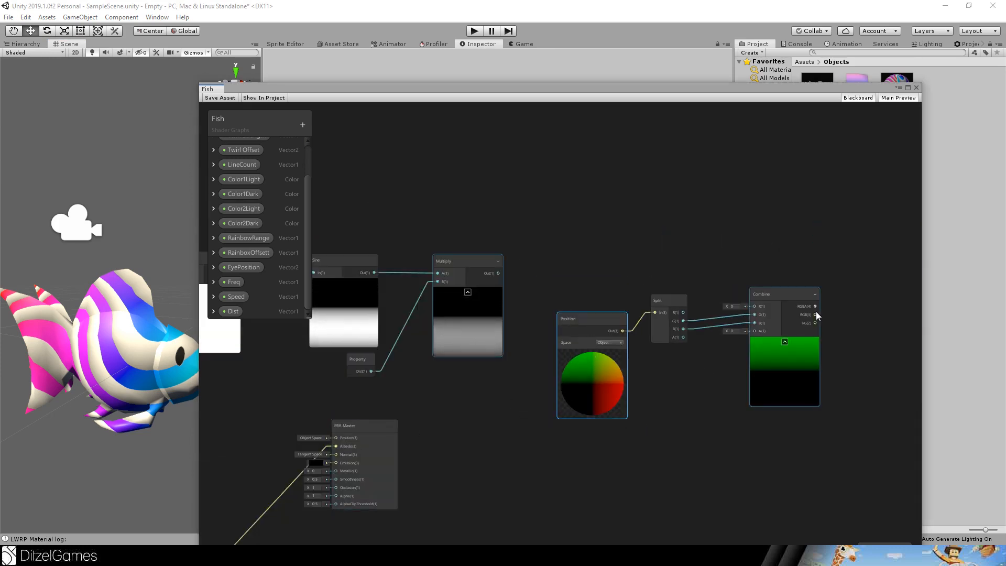
left_click_drag(816, 315, 343, 437)
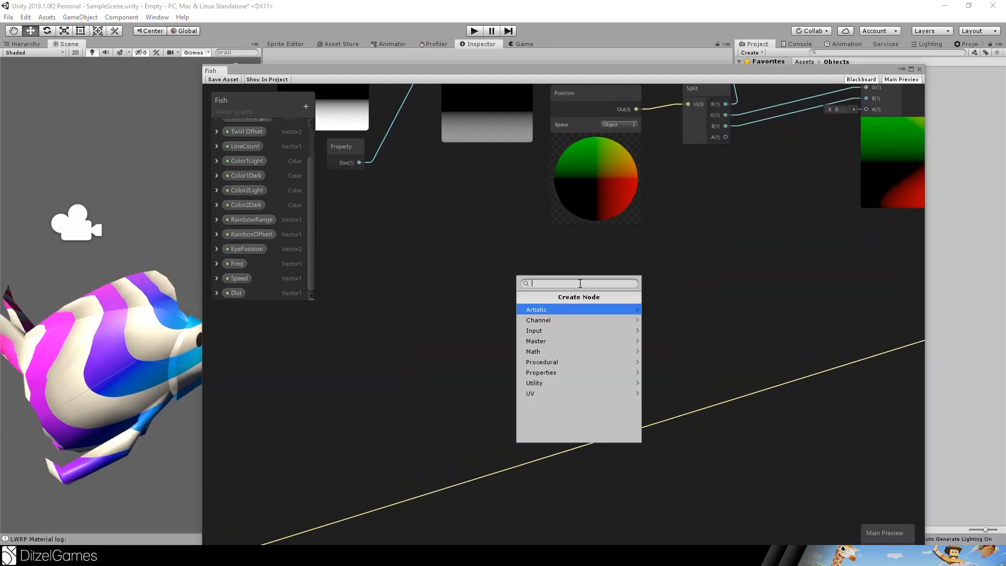
Step: Add a Split node on the UV to start the Power tail mask
type("spl")
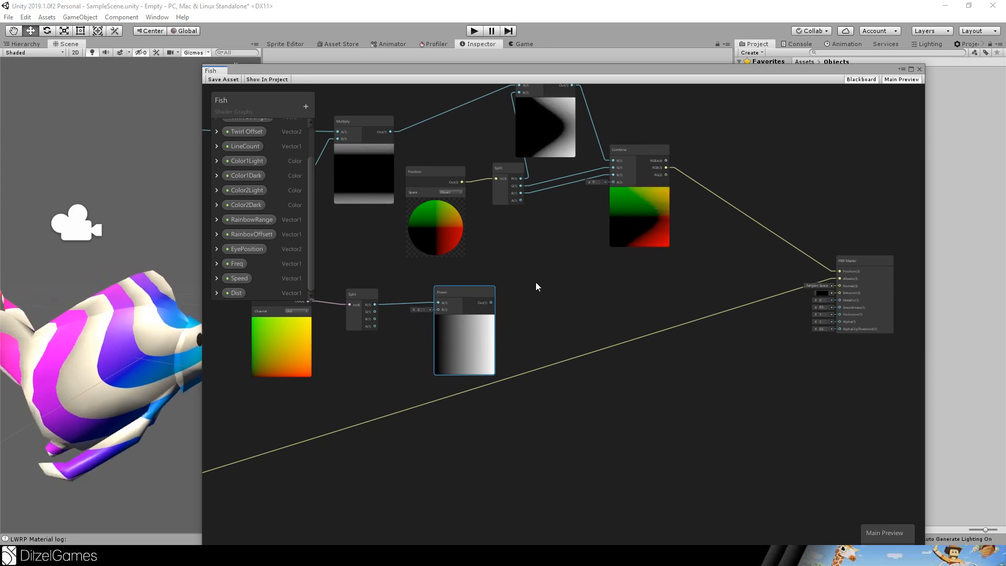
Step: Add a Position node and set its Space to Object
type("p")
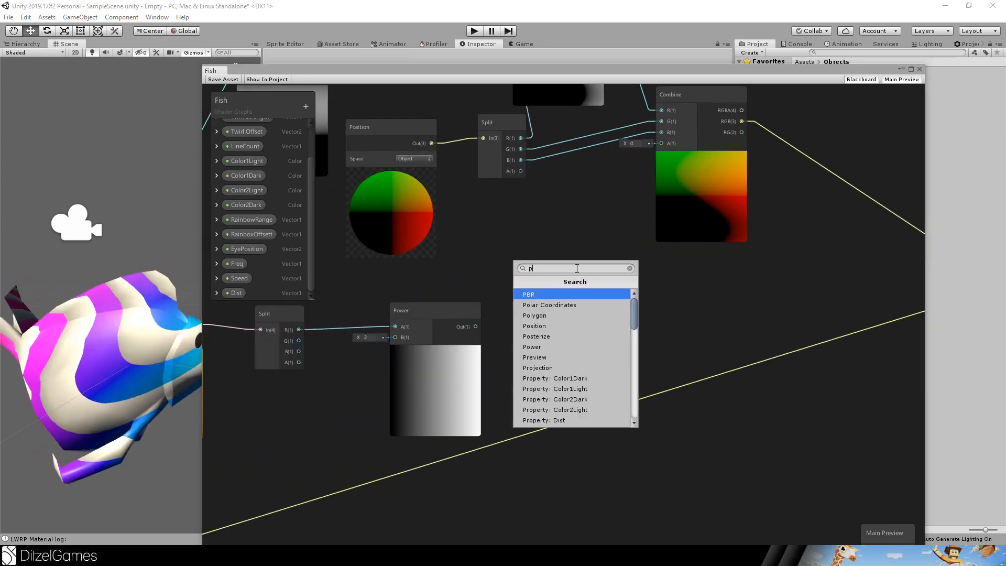
left_click(577, 272)
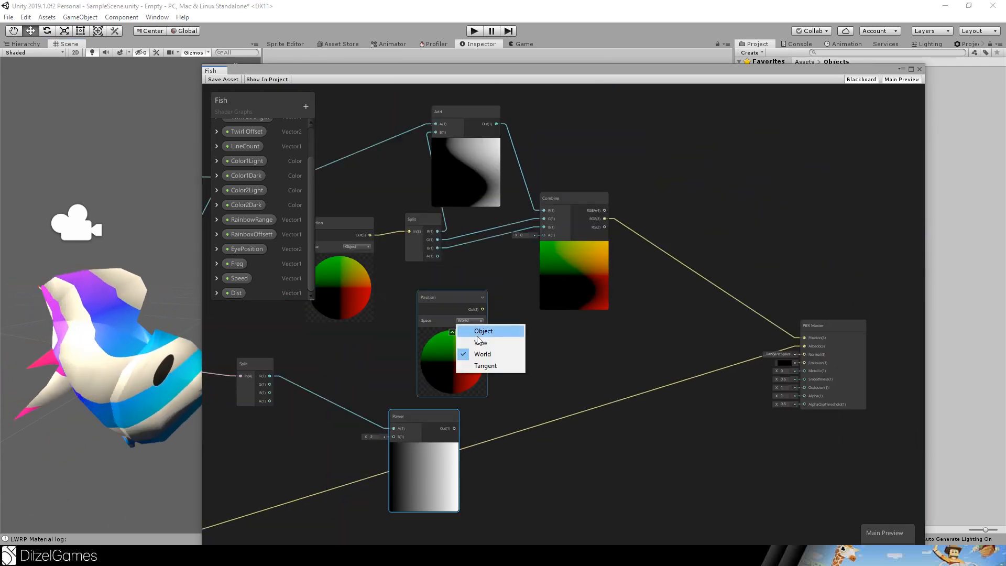
left_click(484, 331)
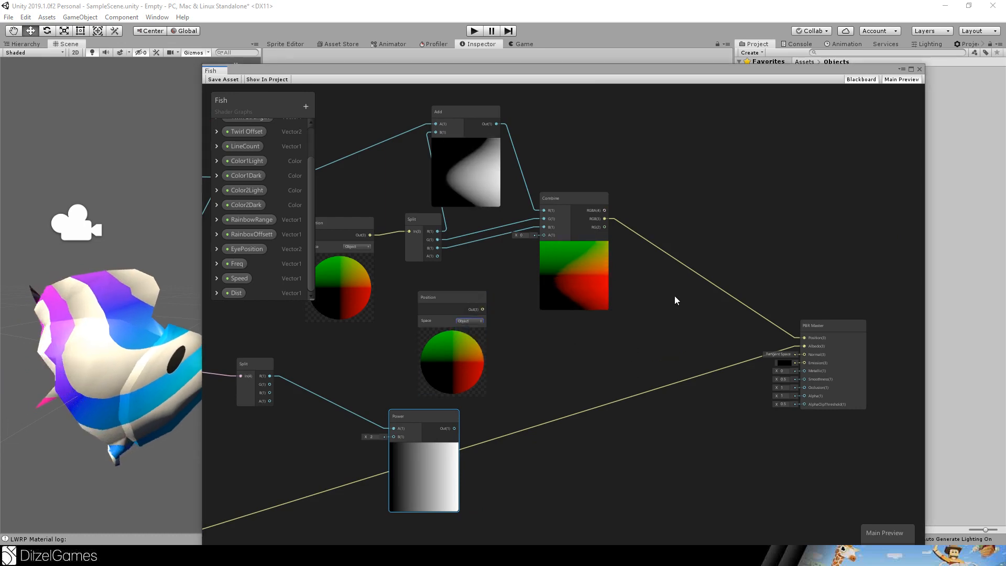